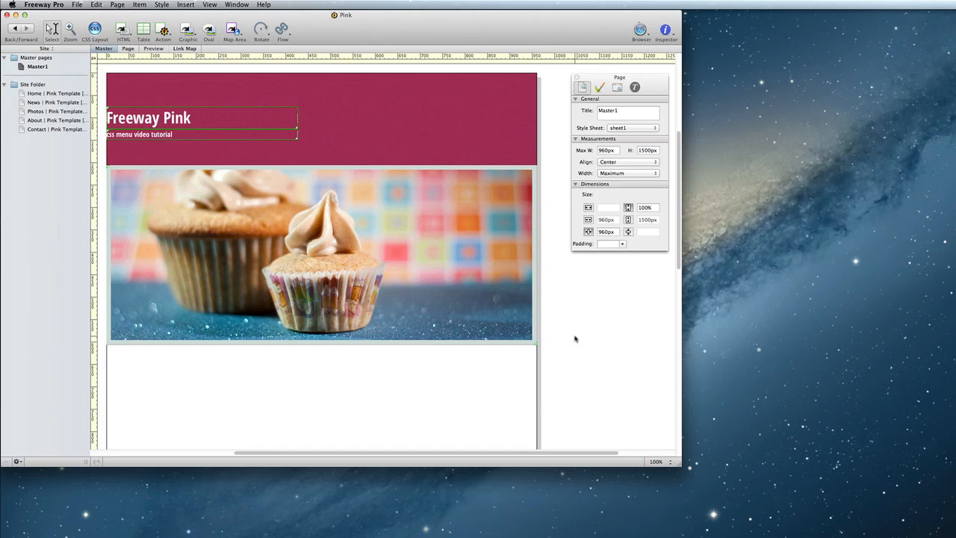
Step: Draw an HTML text box on the header's right side for the Home and News entries
click(37, 66)
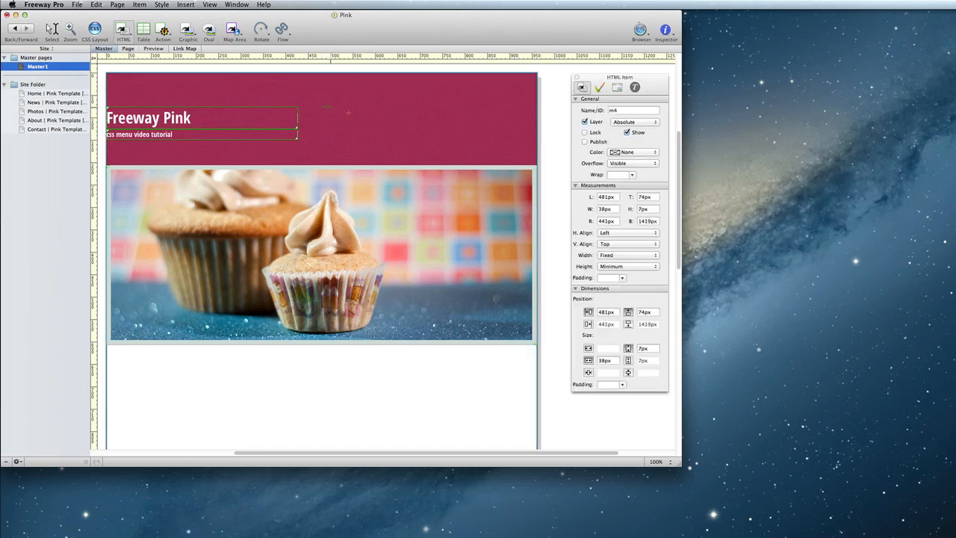
drag(326, 107, 507, 134)
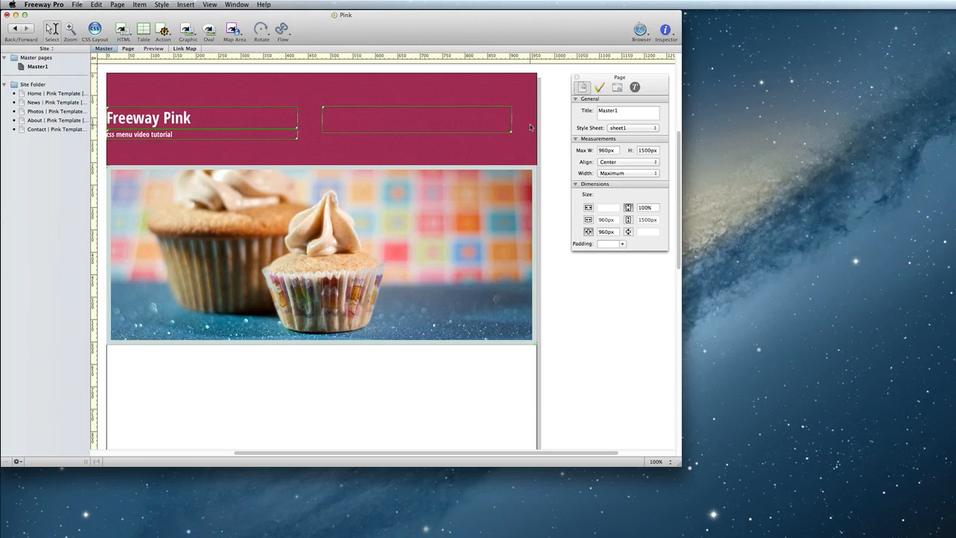
mouse_move(481, 128)
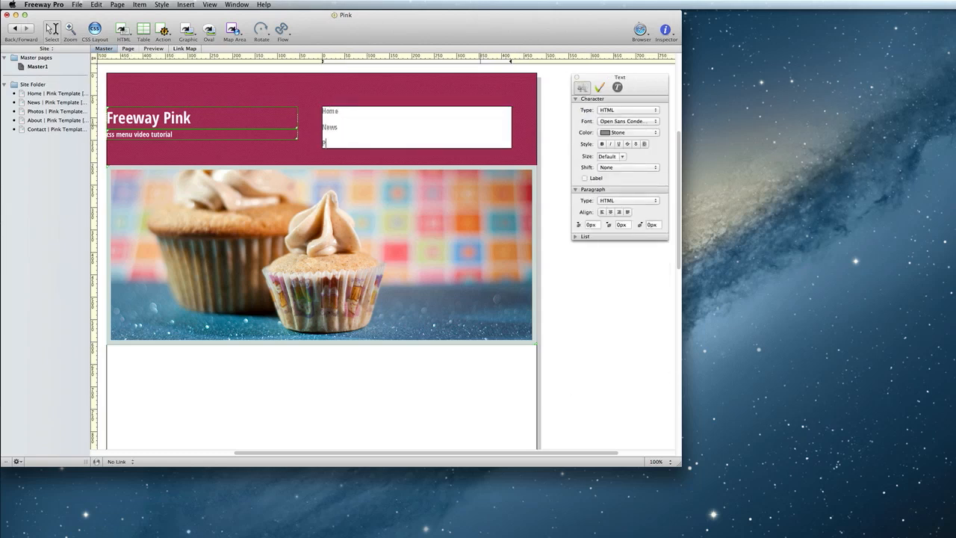
Step: Add Photos, About and Contact and format all five entries as a bulleted list
text(Photos)
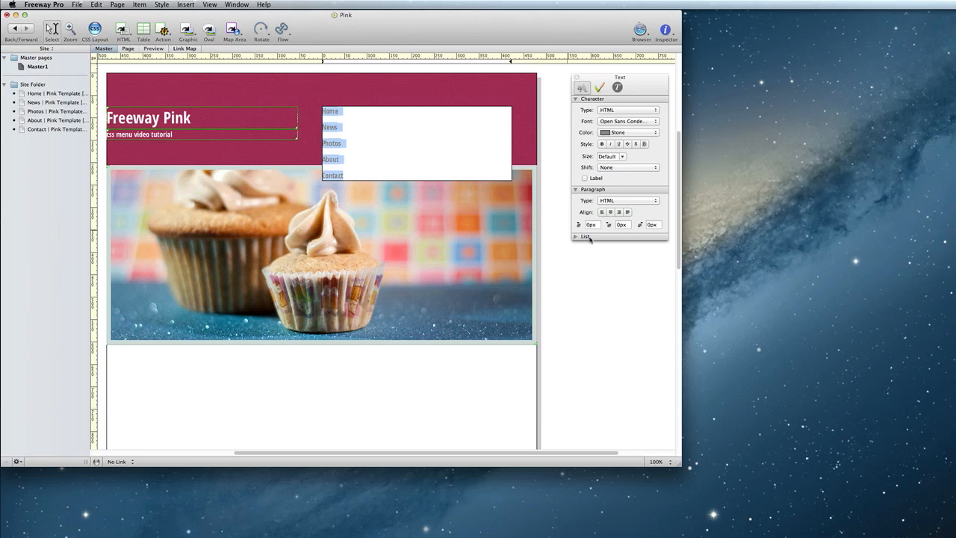
click(578, 235)
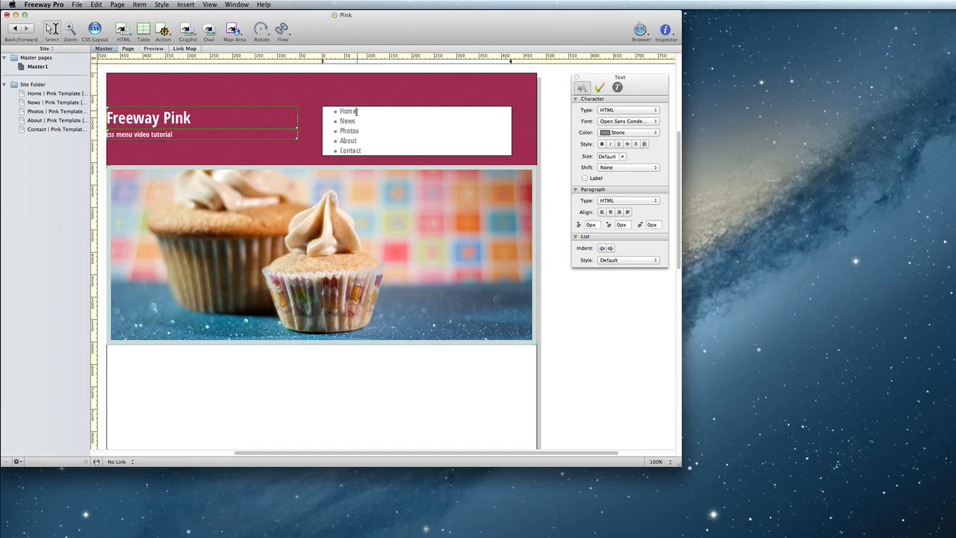
Step: Link Home, About and Contact (and the other entries) to their matching site pages
double_click(346, 111)
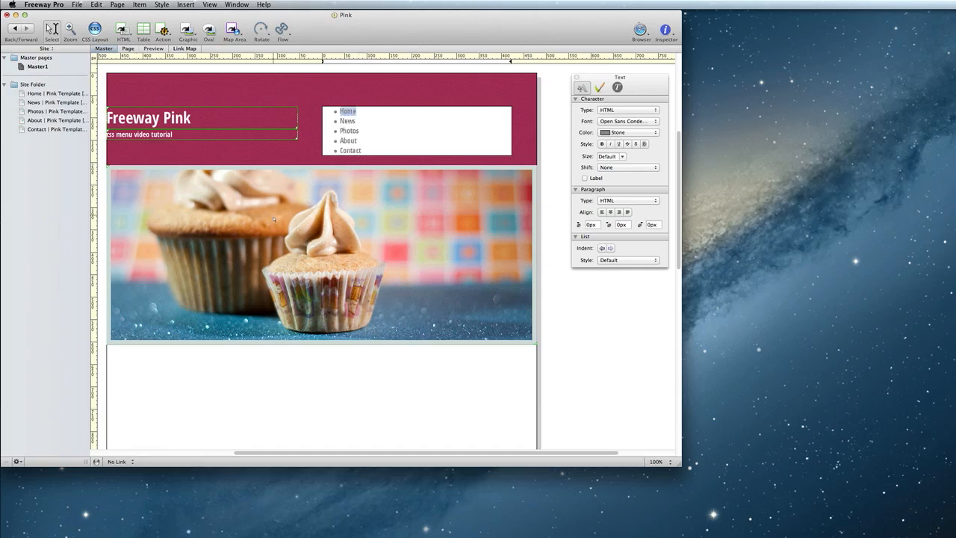
click(120, 461)
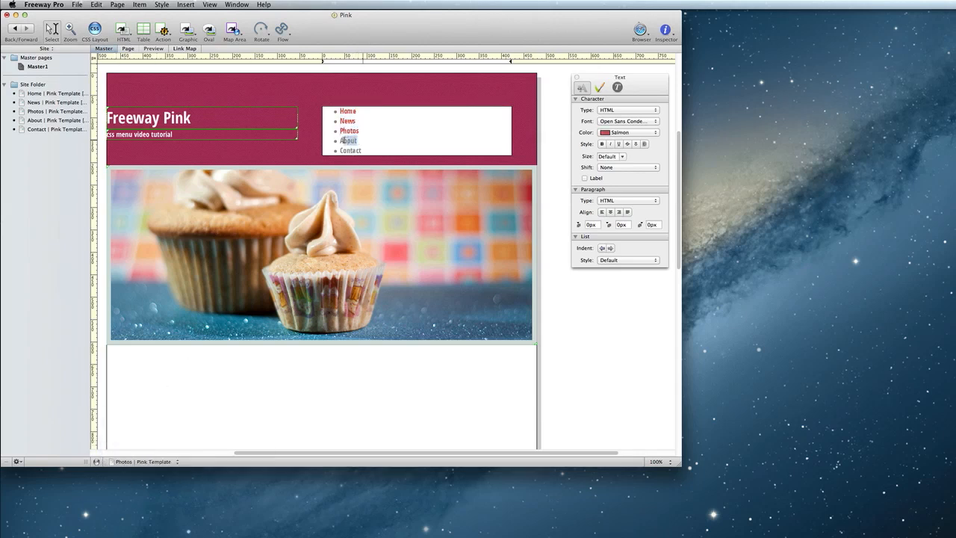
click(349, 140)
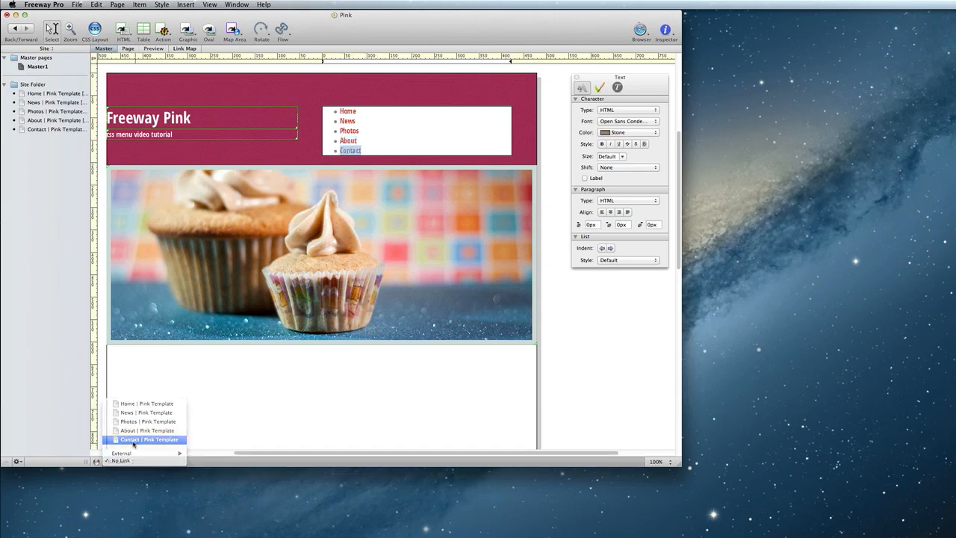
click(150, 439)
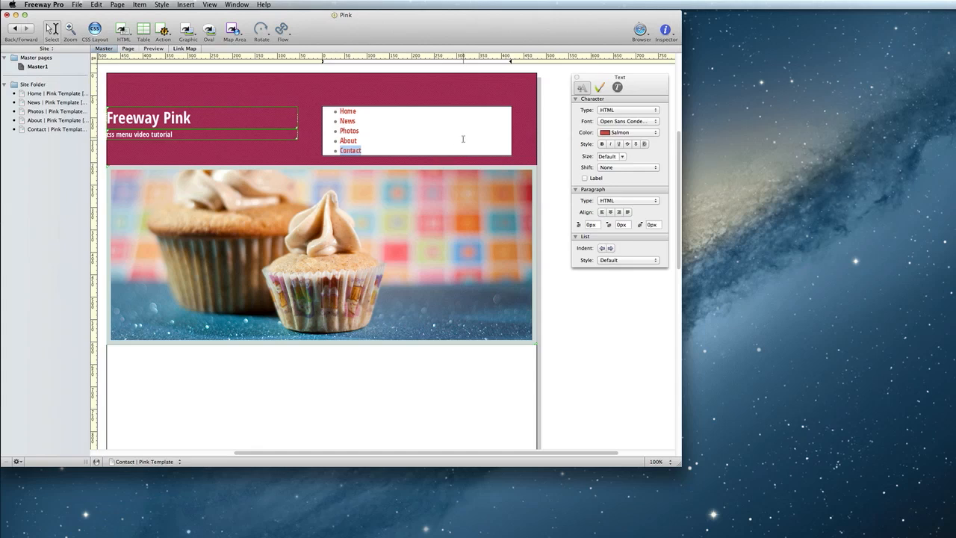
mouse_move(494, 98)
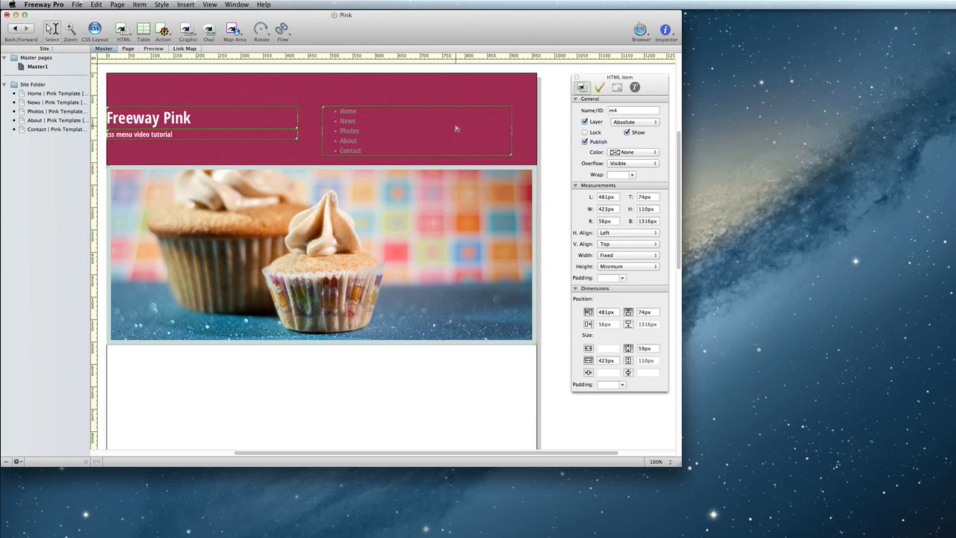
Step: Apply the CSS Menus action to the header's menu box via Item > Actions
click(137, 6)
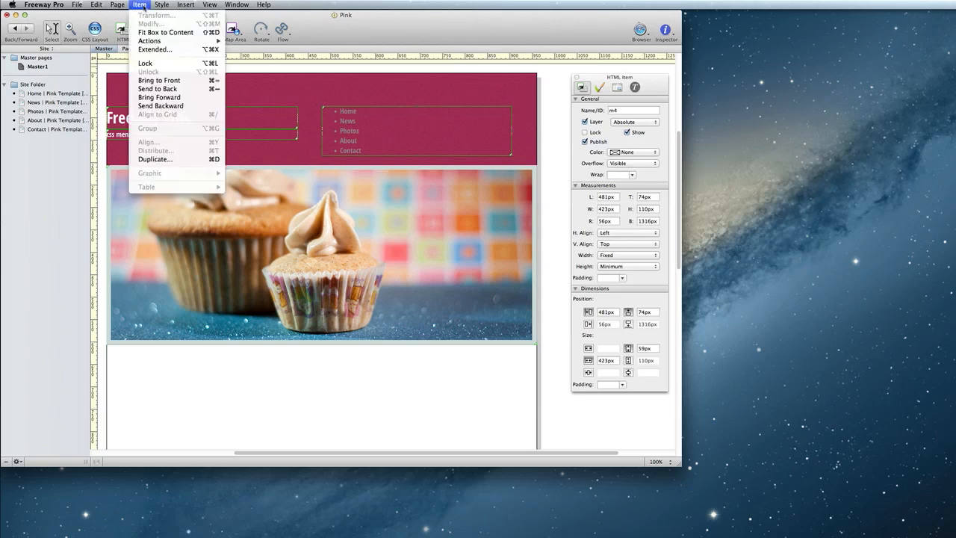
click(155, 40)
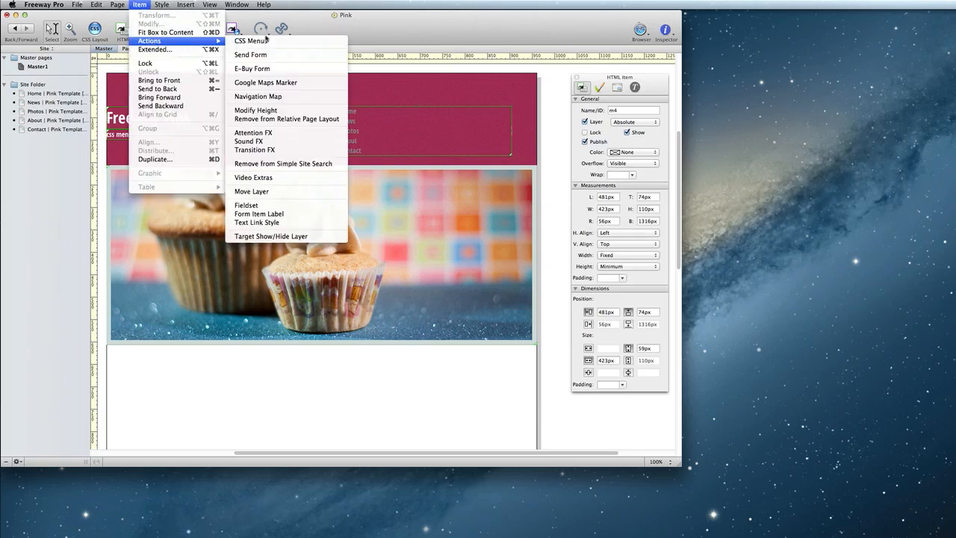
click(251, 40)
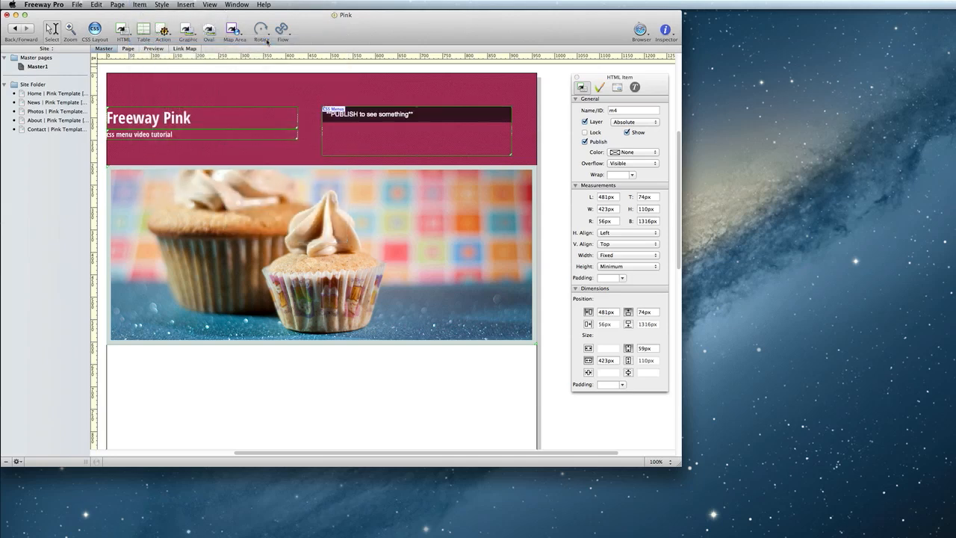
mouse_move(260, 32)
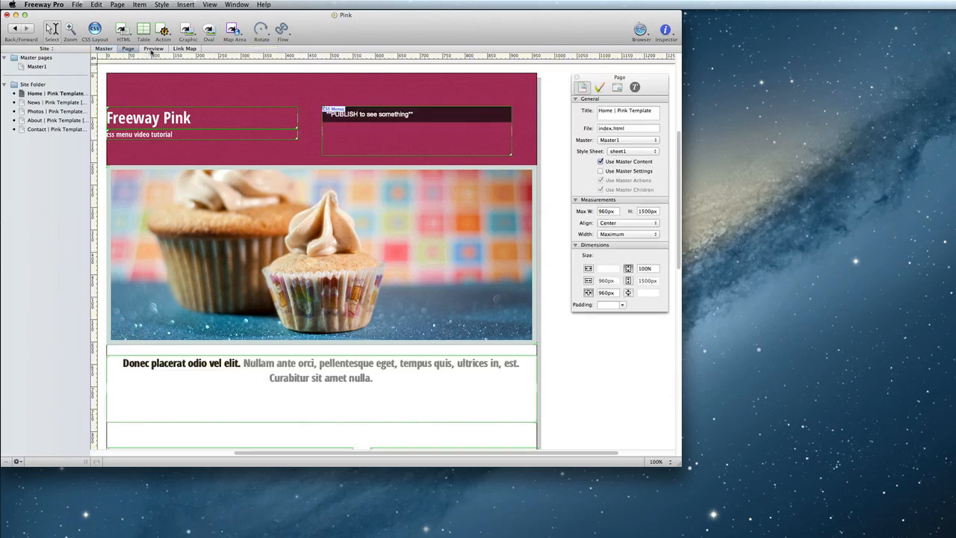
Step: Return to the master page and show the CSS Menus action settings for the menu box
click(153, 48)
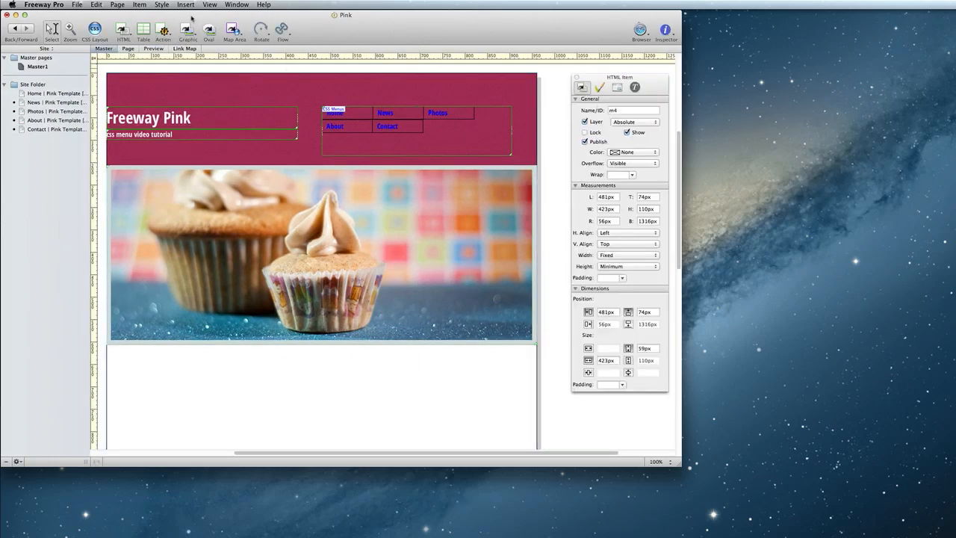
click(241, 5)
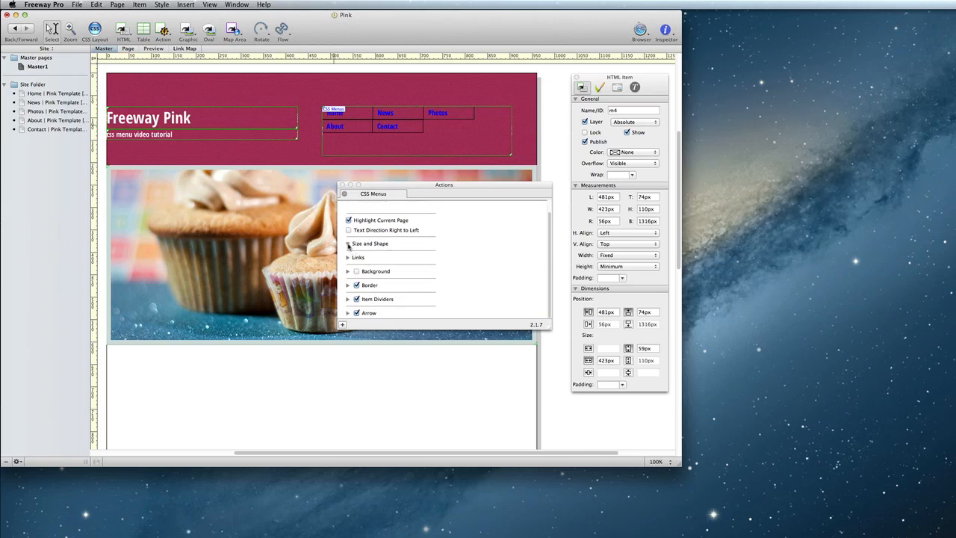
Step: Set the menu's Size and Shape to a horizontal layout with roomier link padding
click(348, 243)
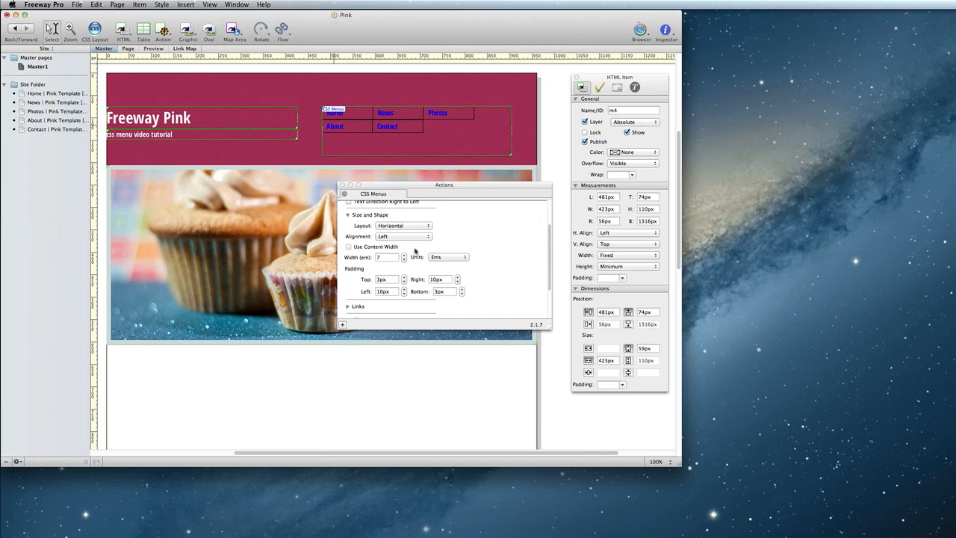
click(349, 247)
text(20)
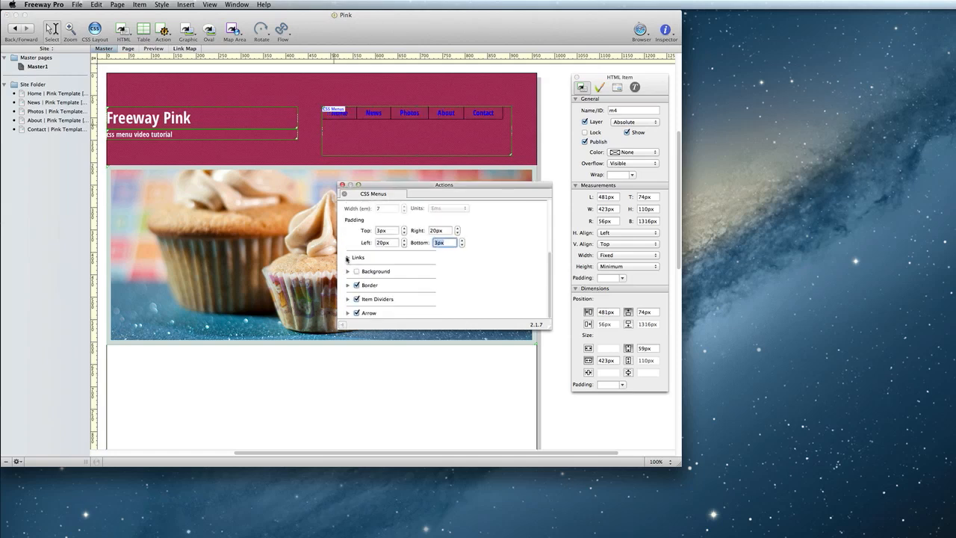
Step: In the Links section, set the normal link state colour
click(347, 257)
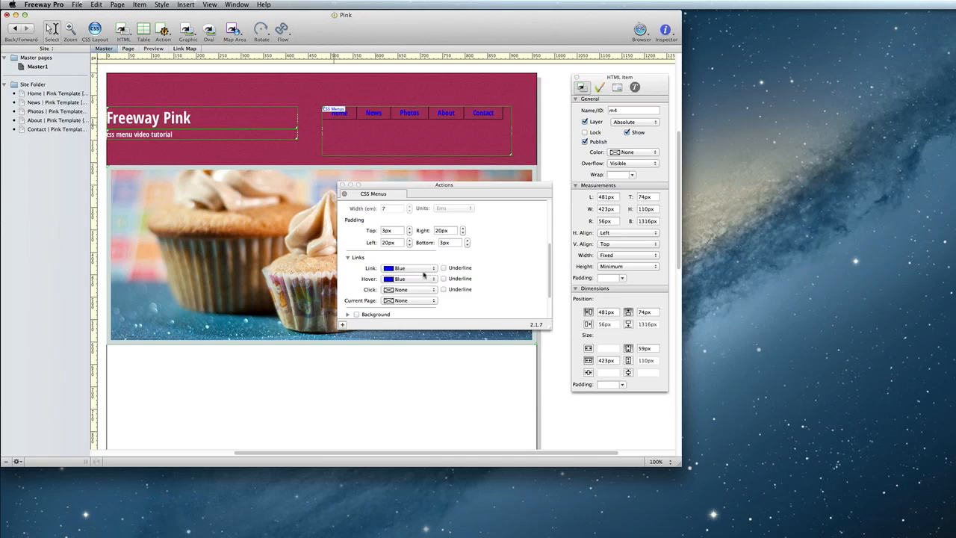
click(409, 268)
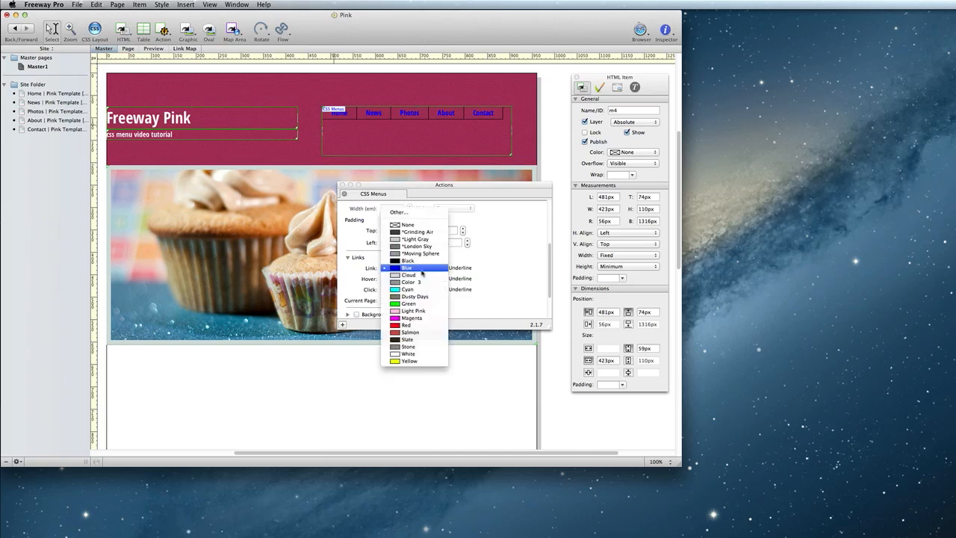
click(406, 267)
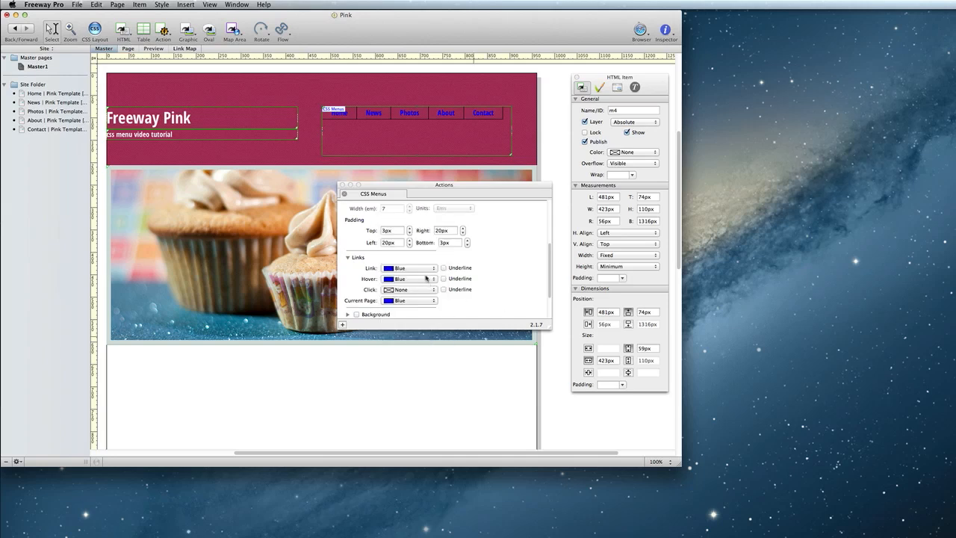
click(408, 279)
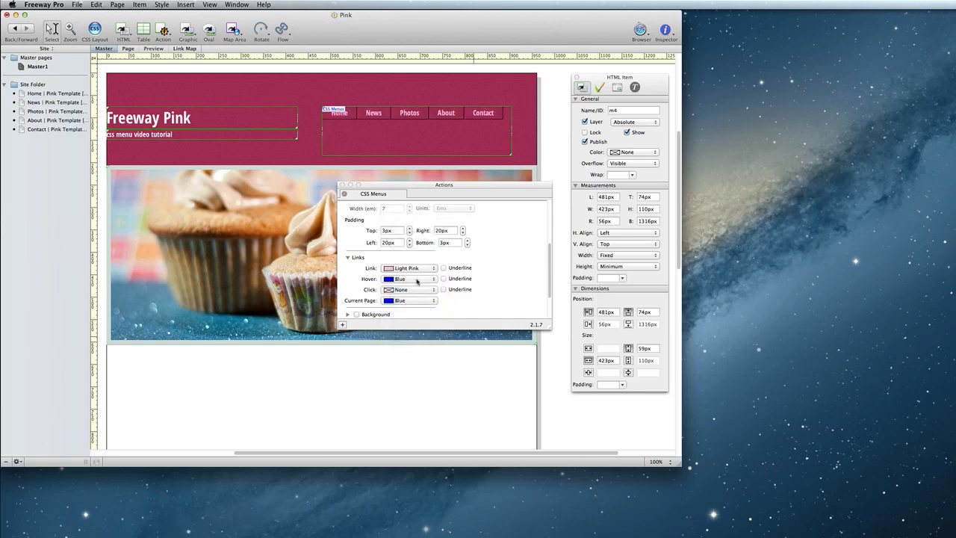
Step: Make the hover and current-page link colours white
click(409, 279)
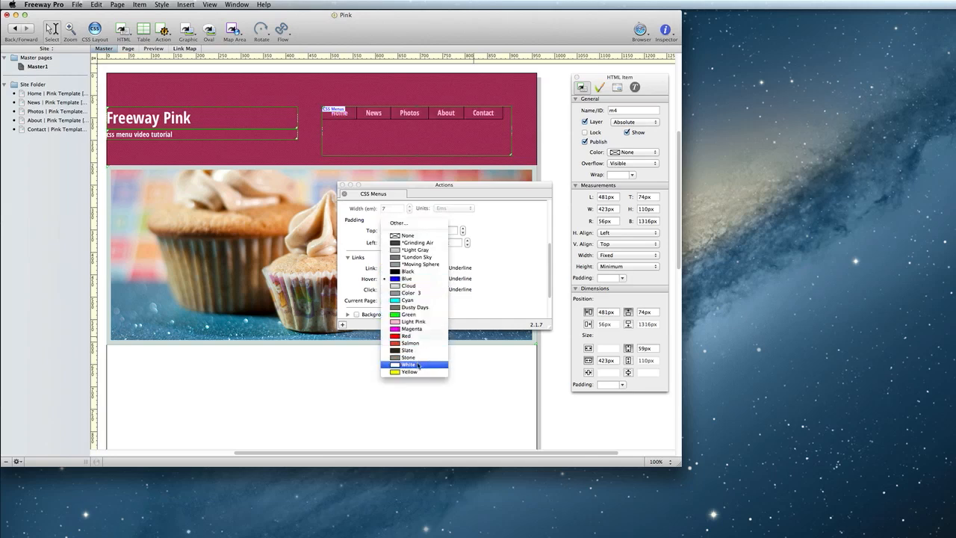
click(406, 364)
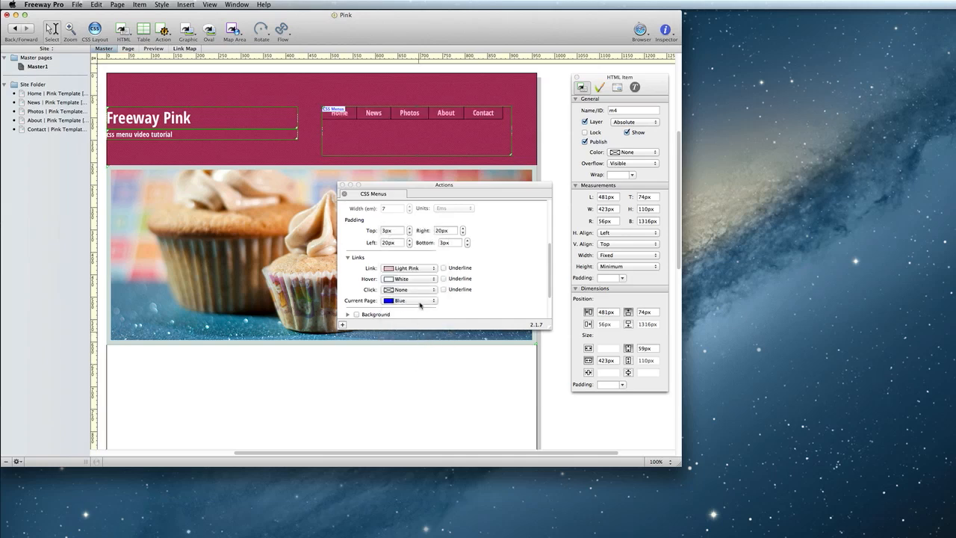
click(429, 300)
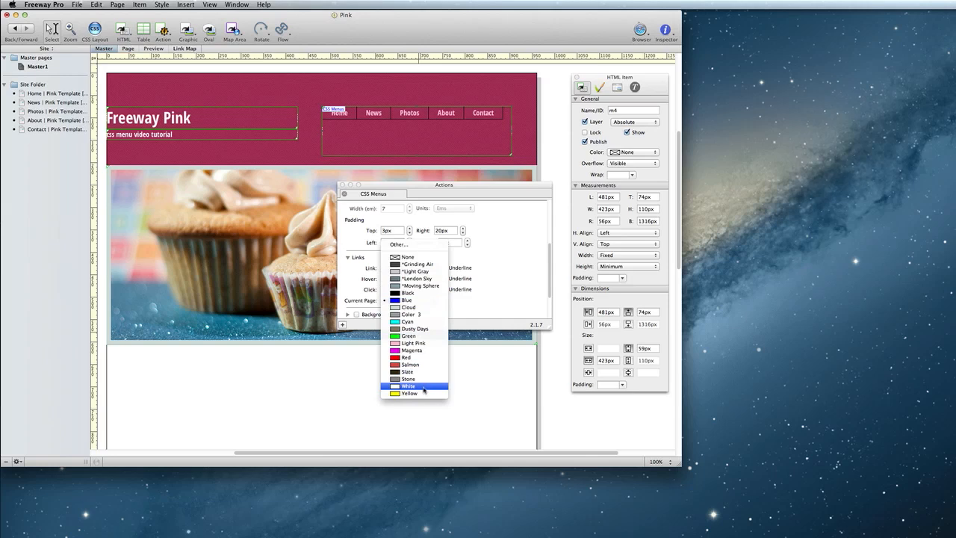
click(408, 385)
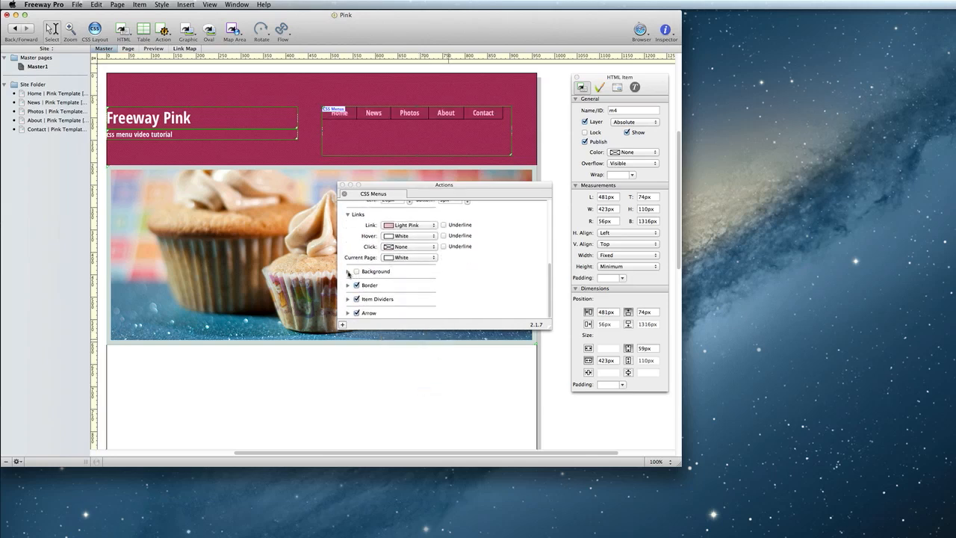
Step: Expand the Background section of the CSS Menus action
click(348, 272)
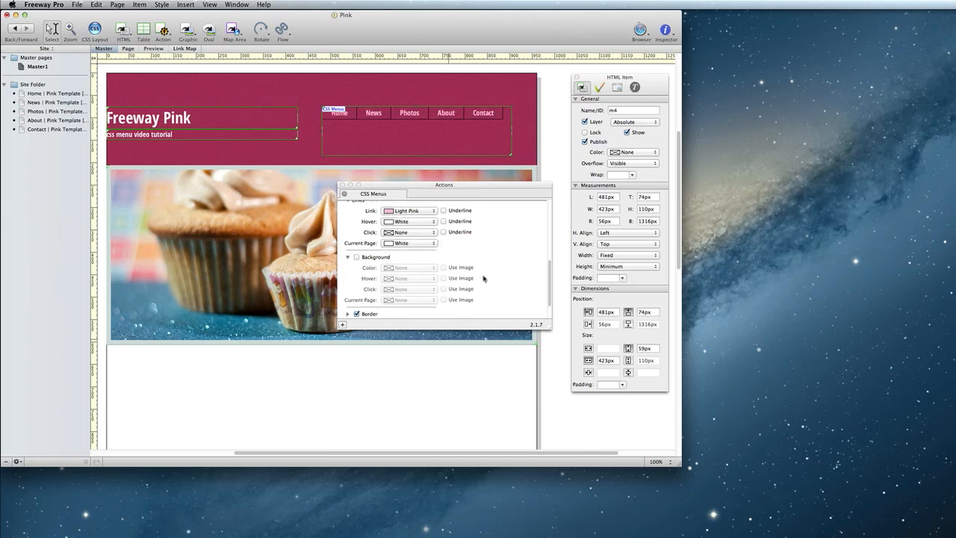
mouse_move(481, 272)
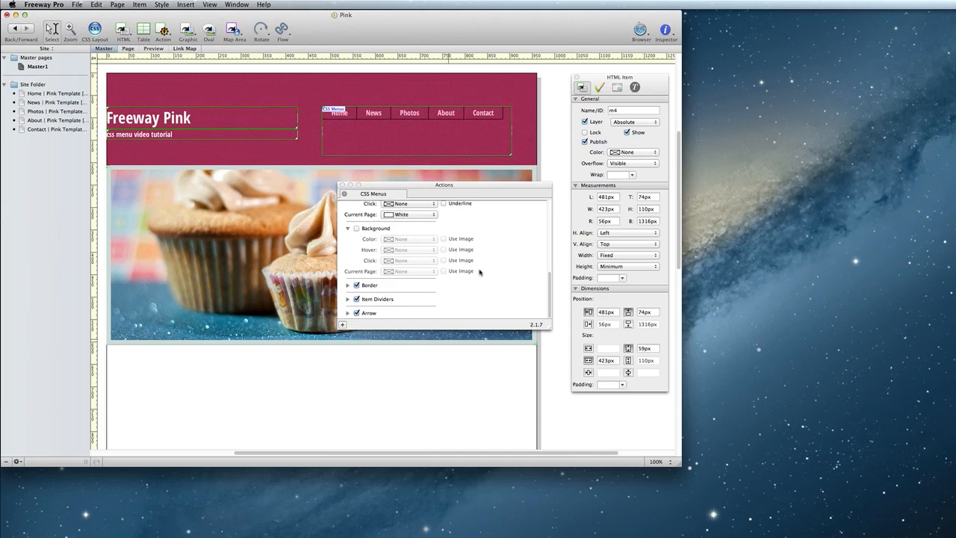
Step: Switch off the menu border, item dividers and arrows, then leave the settings
click(349, 283)
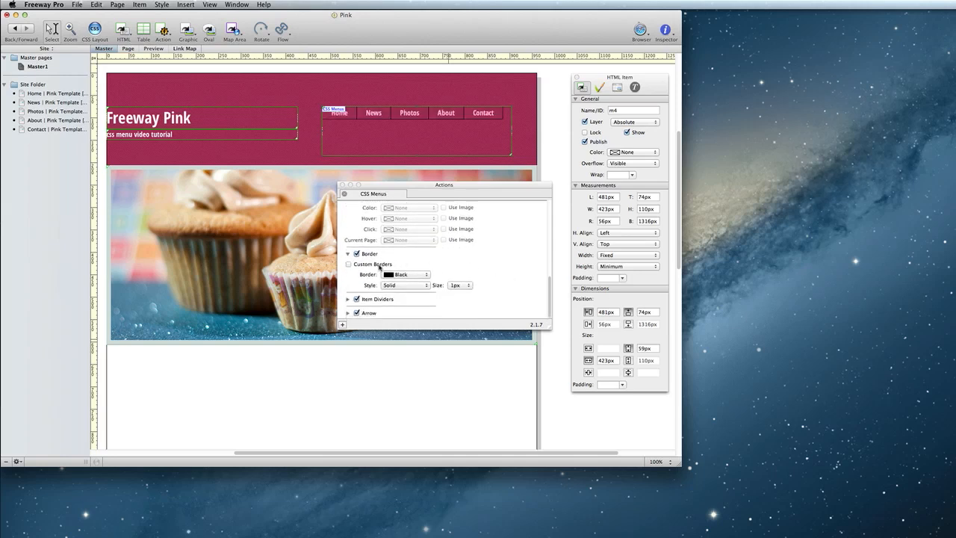
click(349, 263)
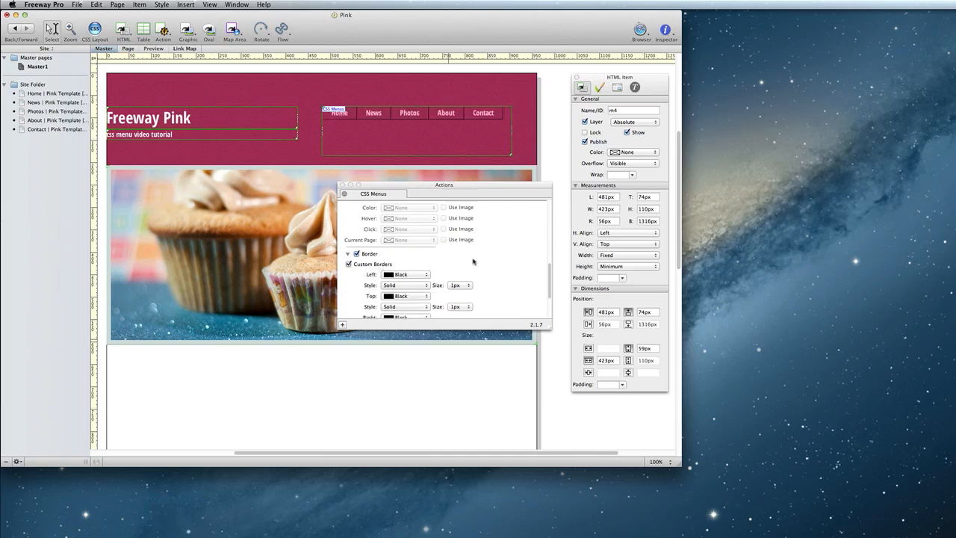
scroll(down, 3)
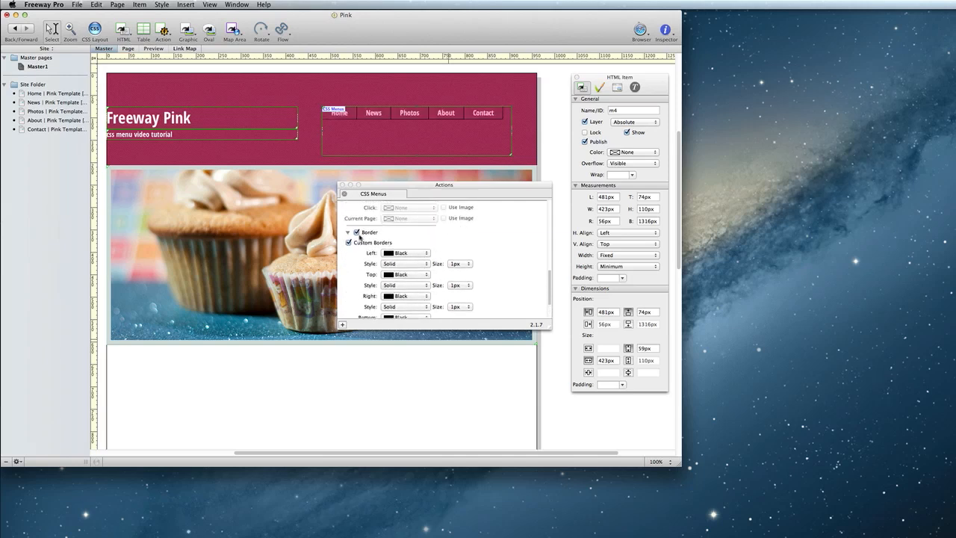
click(355, 232)
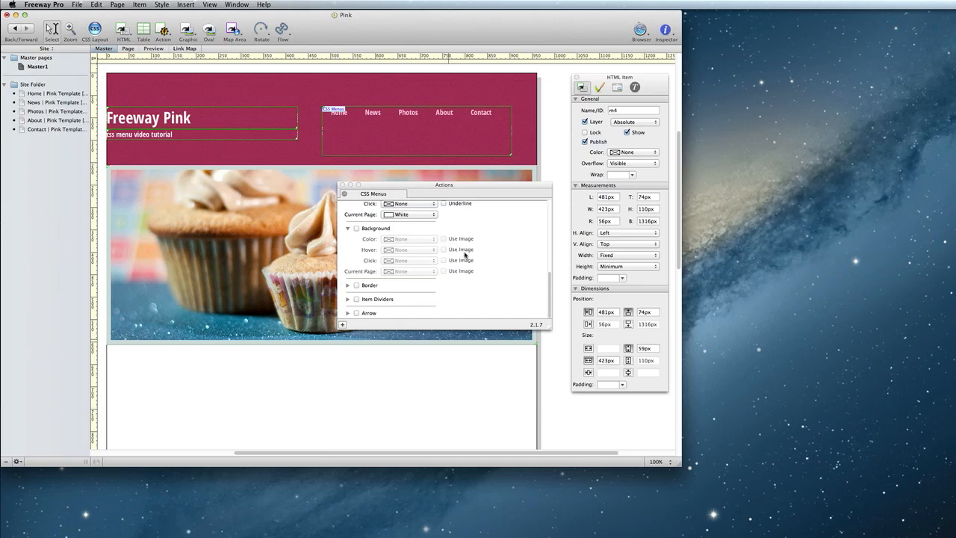
click(152, 48)
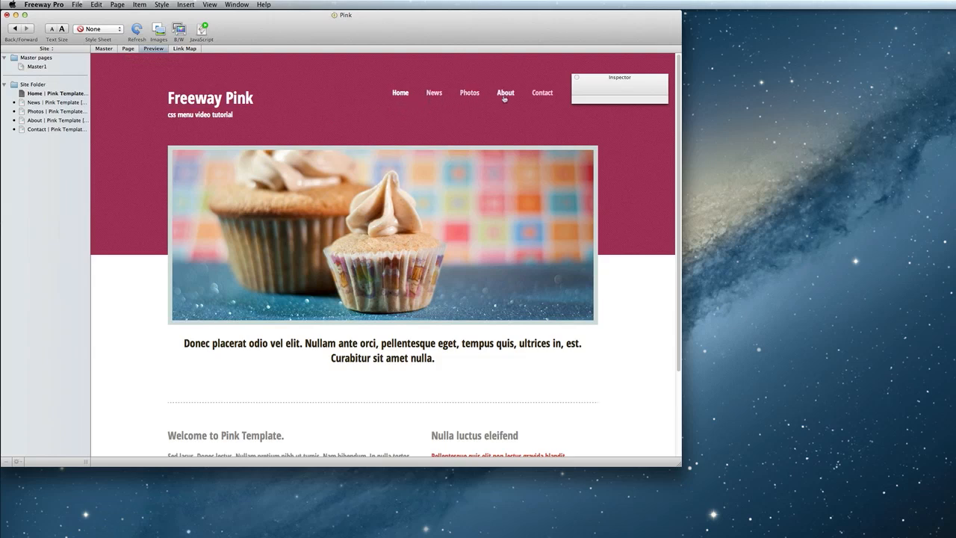
mouse_move(539, 123)
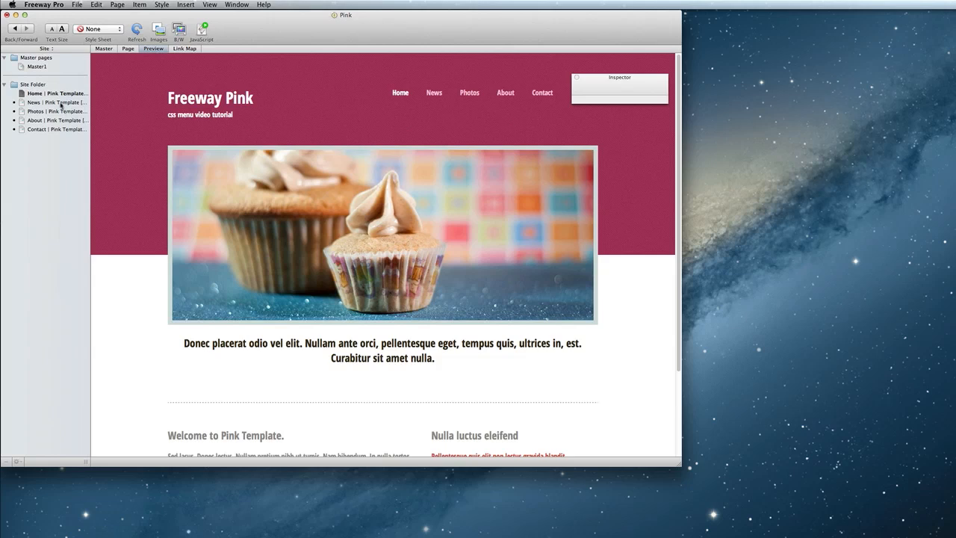
Step: Preview the News and Photos pages through the menu, then return to the master page
click(53, 110)
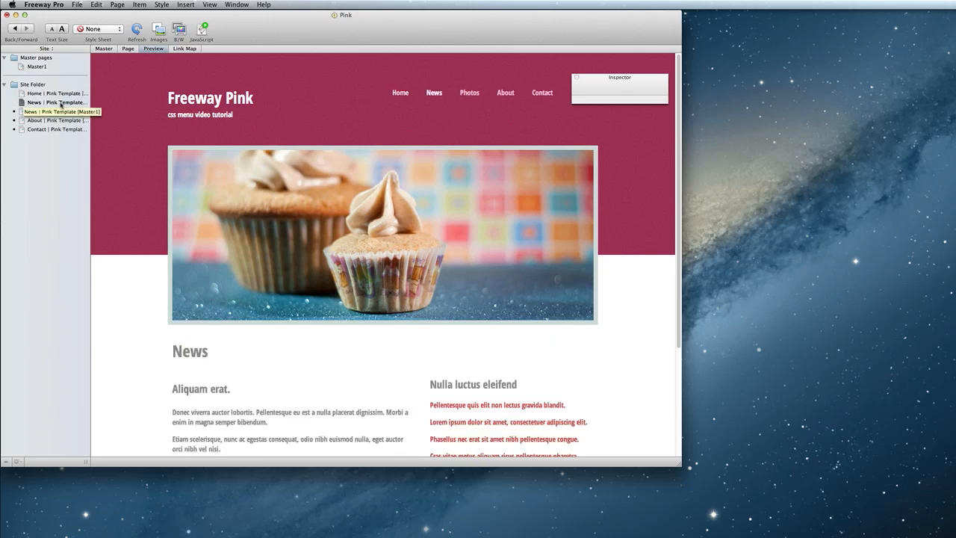
click(45, 111)
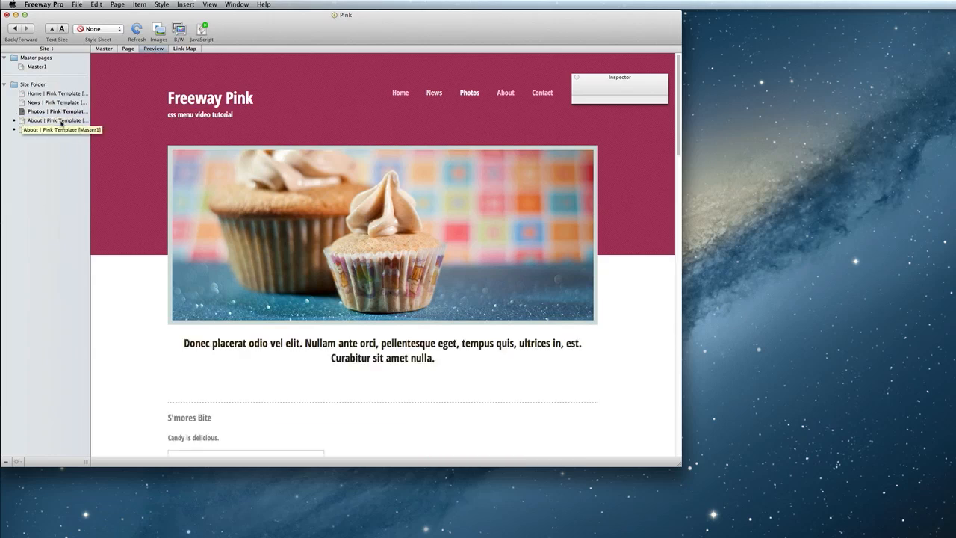
click(104, 48)
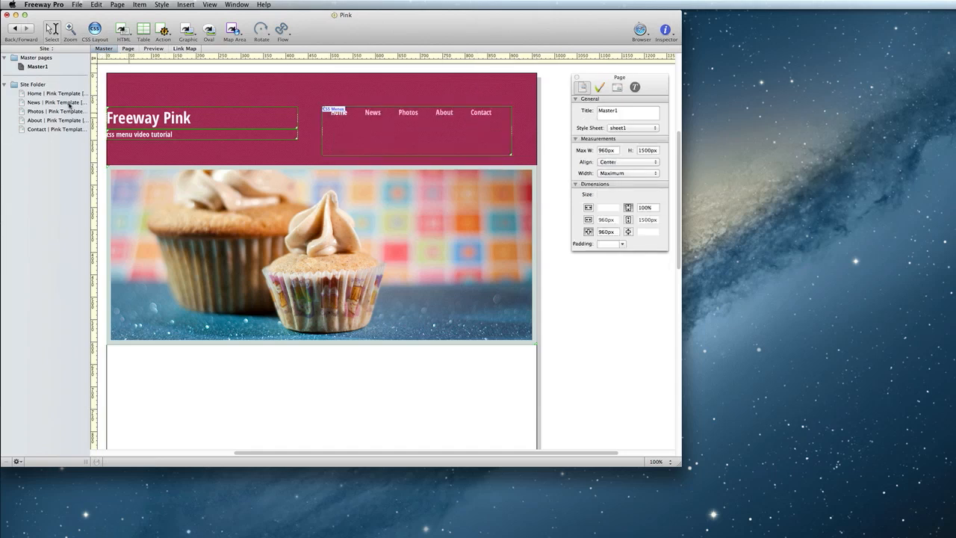
Step: Duplicate the News page to create a News 2 copy
click(60, 101)
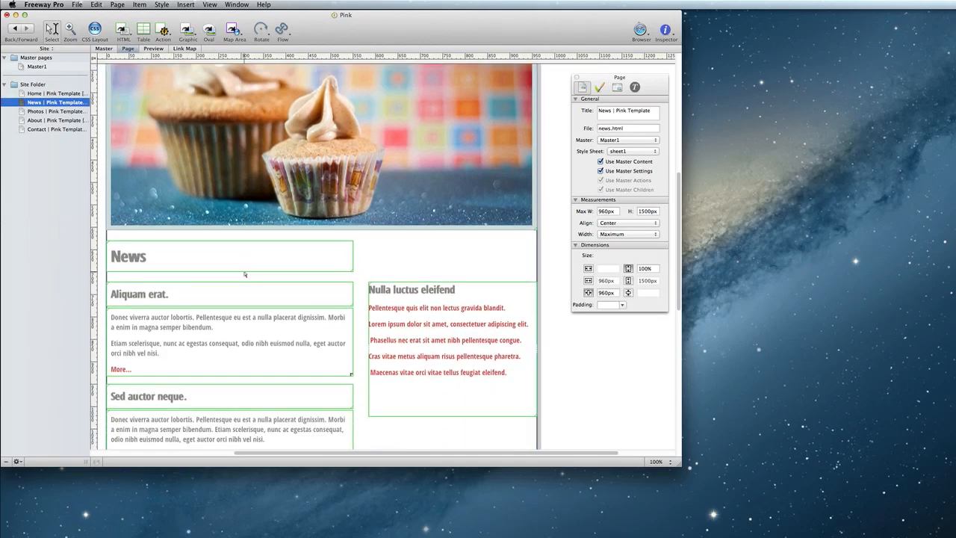
scroll(down, 3)
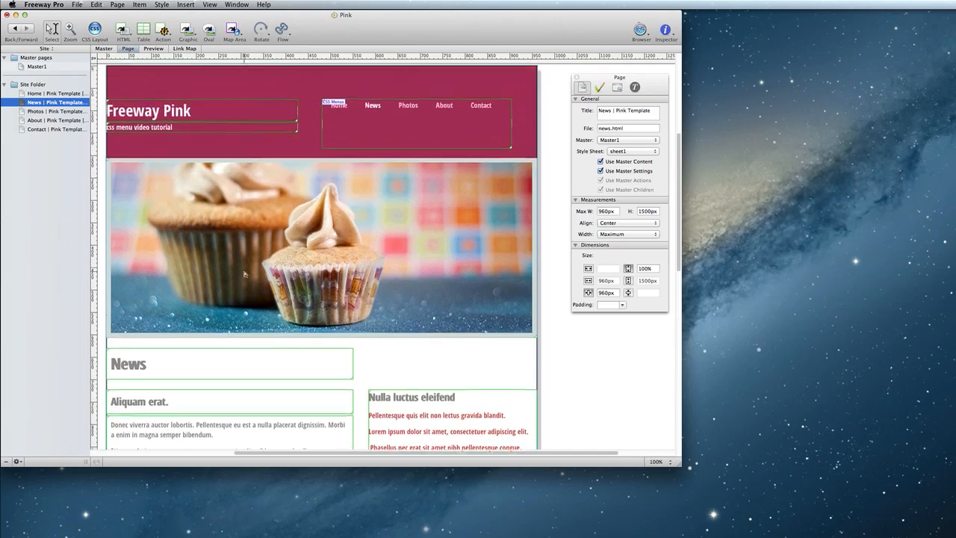
scroll(down, 3)
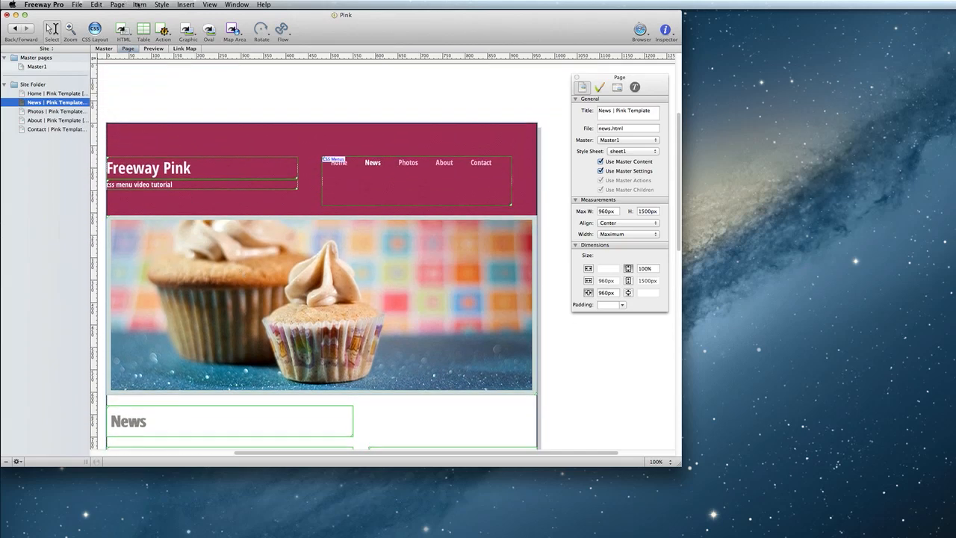
click(116, 6)
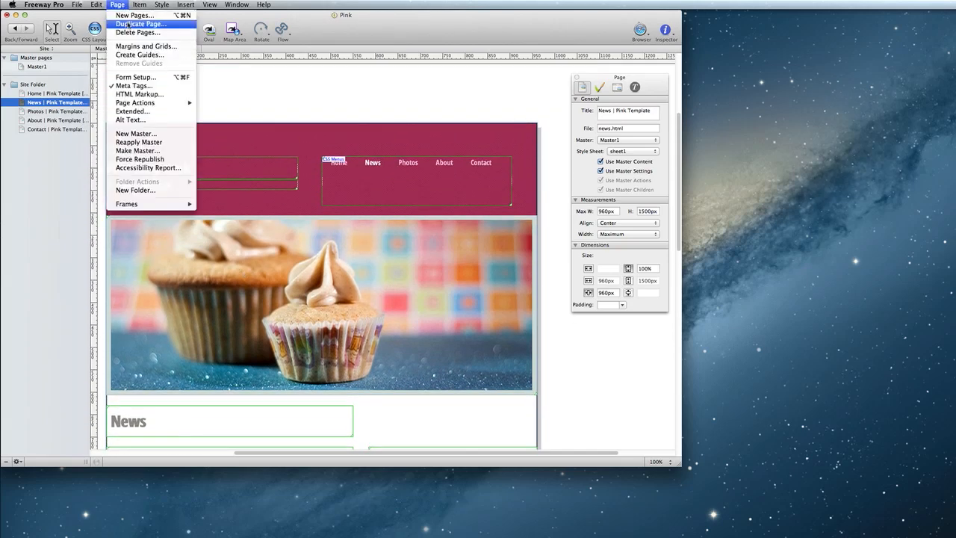
click(146, 24)
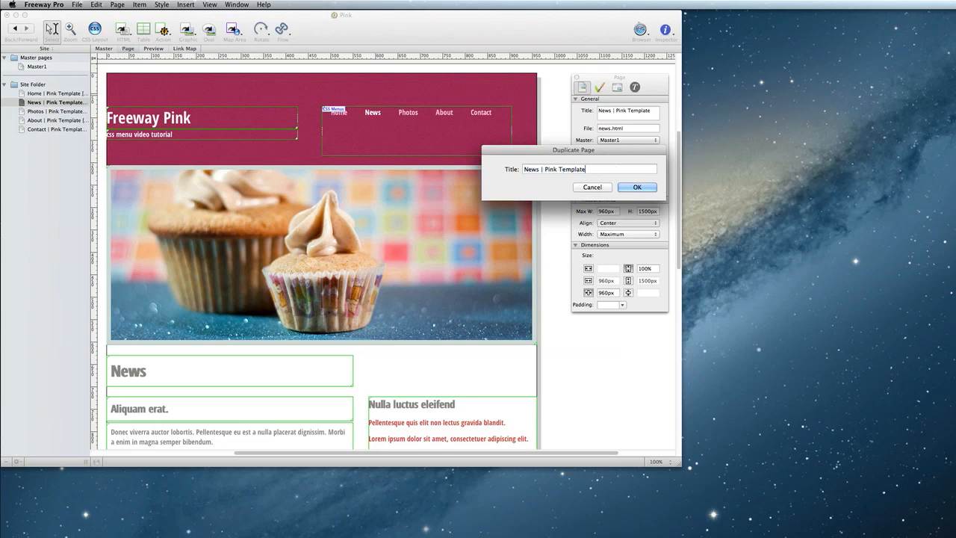
click(638, 187)
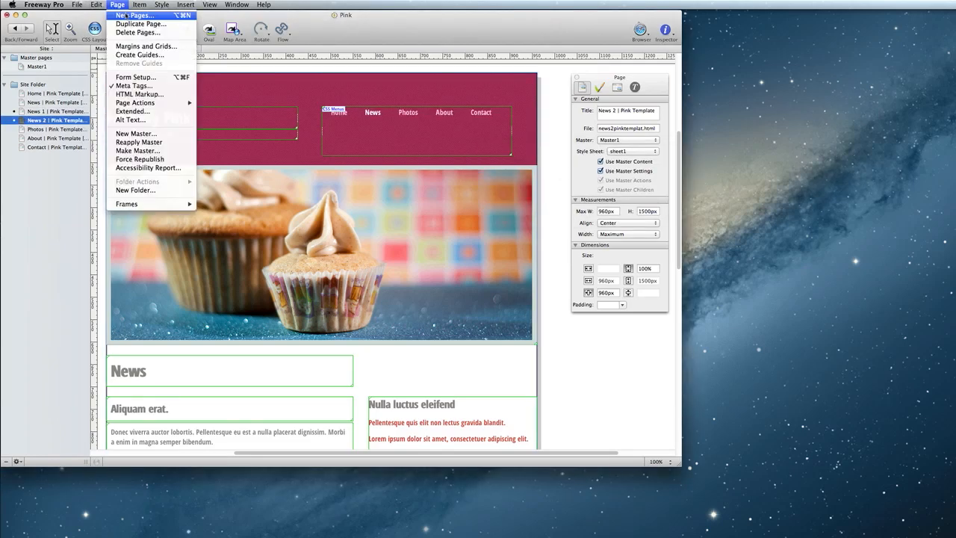
Step: Duplicate again with the title 'News 2 | Pink Template', giving News 3, then return to Master1
click(153, 24)
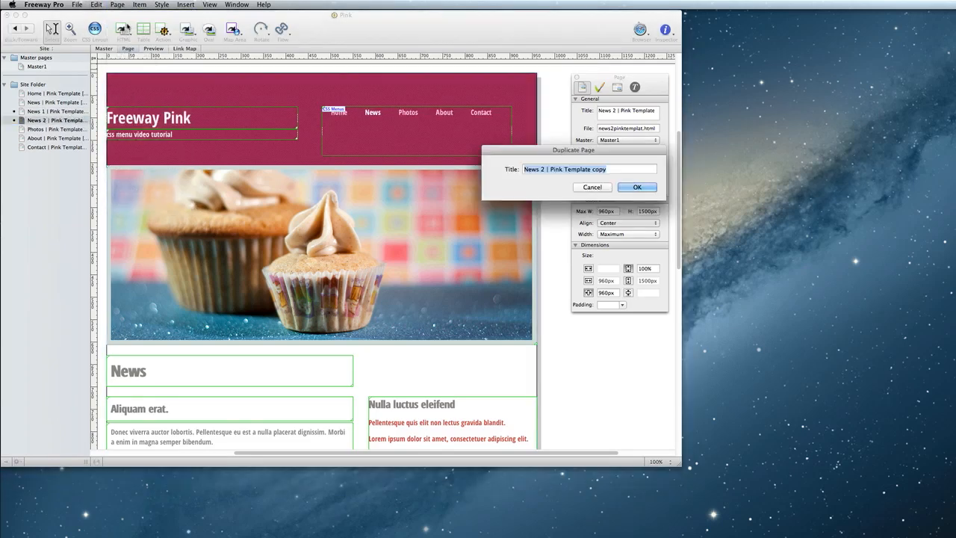
text(News 2 | Pink Template)
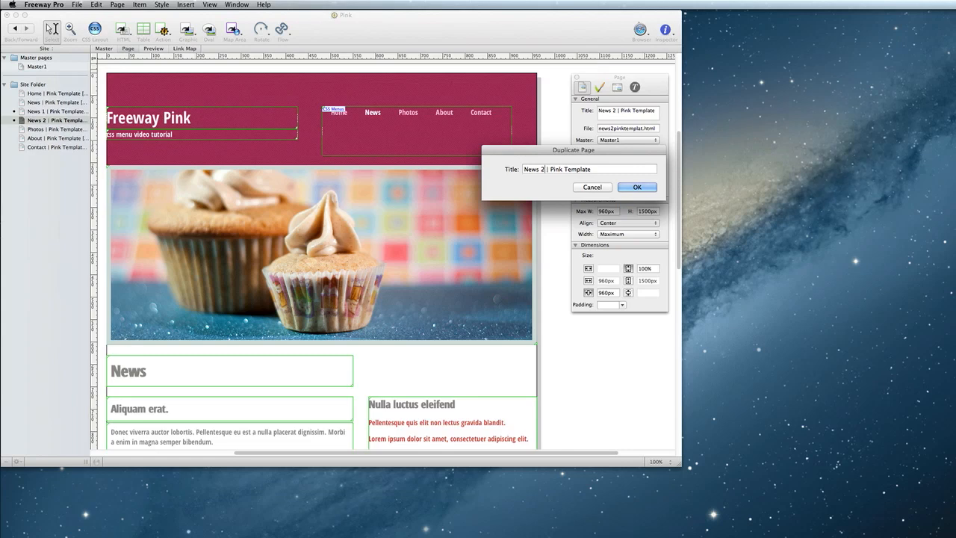
click(636, 187)
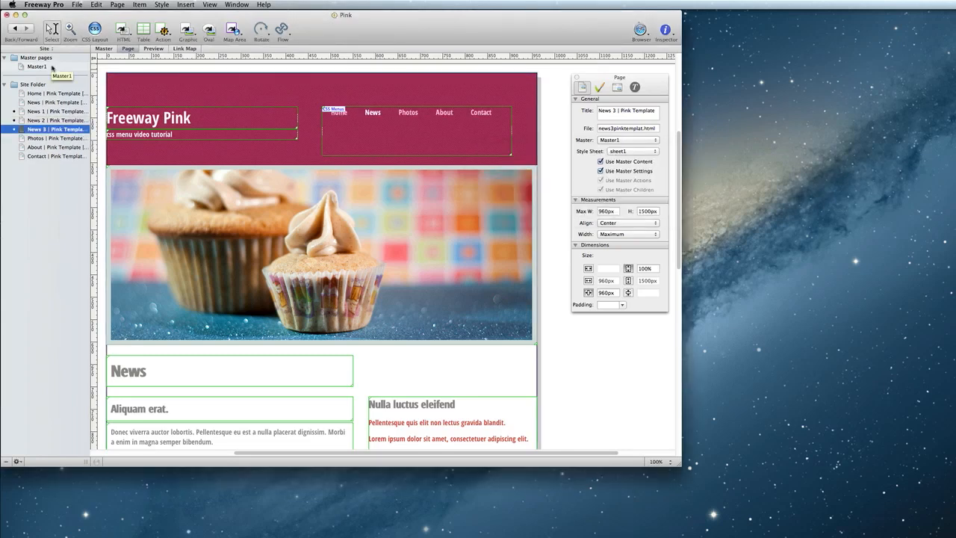
click(40, 66)
text(N)
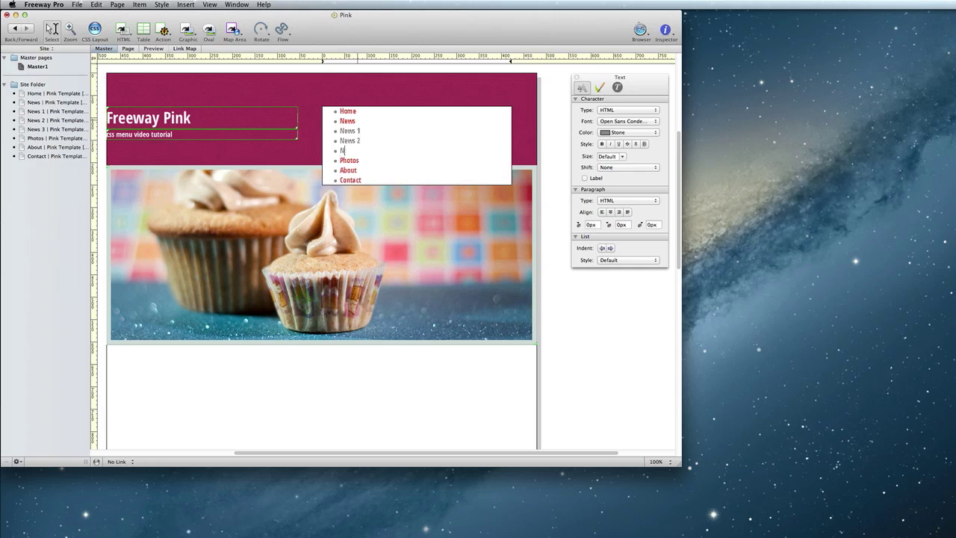
Step: Add 'News 3' linked to its page, indent News 1–3 under News, and preview the dropdown
text(ews 3)
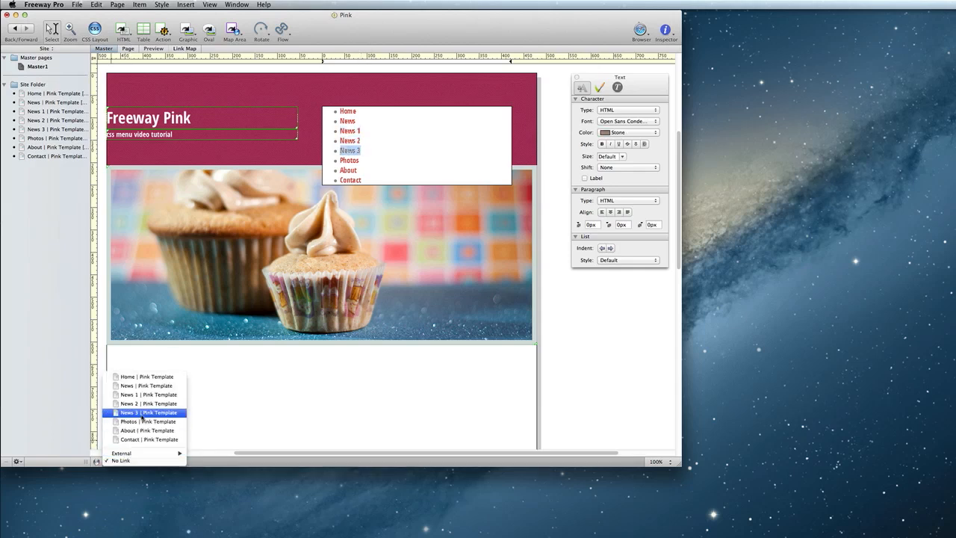
click(146, 412)
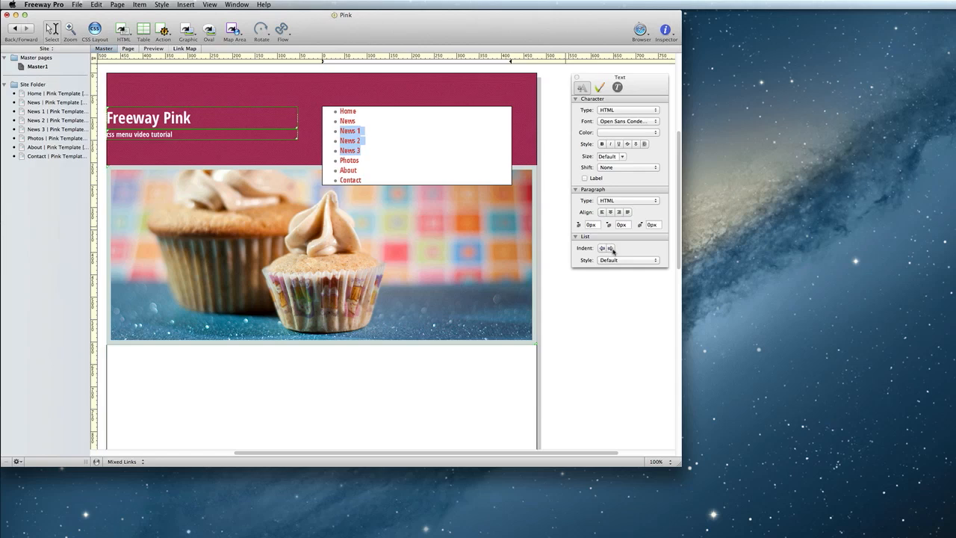
click(609, 247)
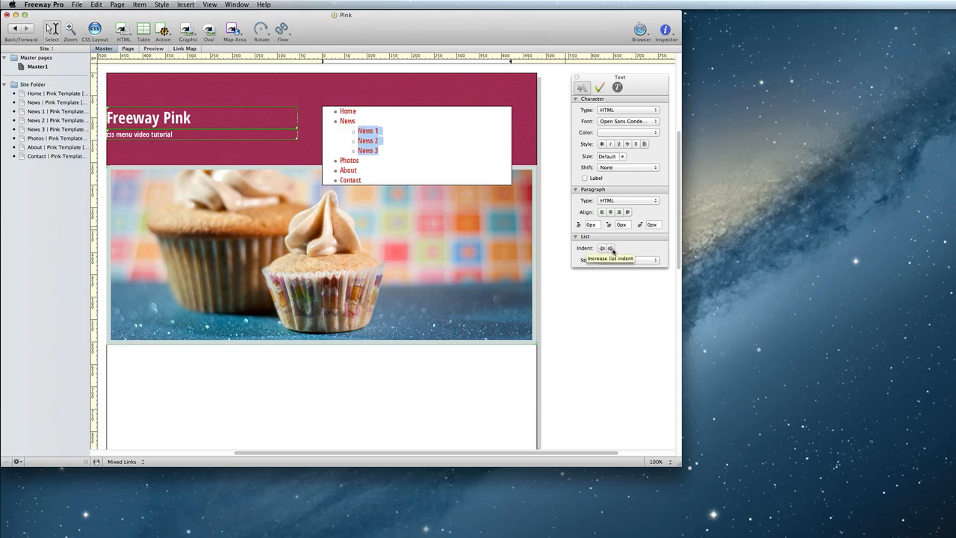
mouse_move(522, 139)
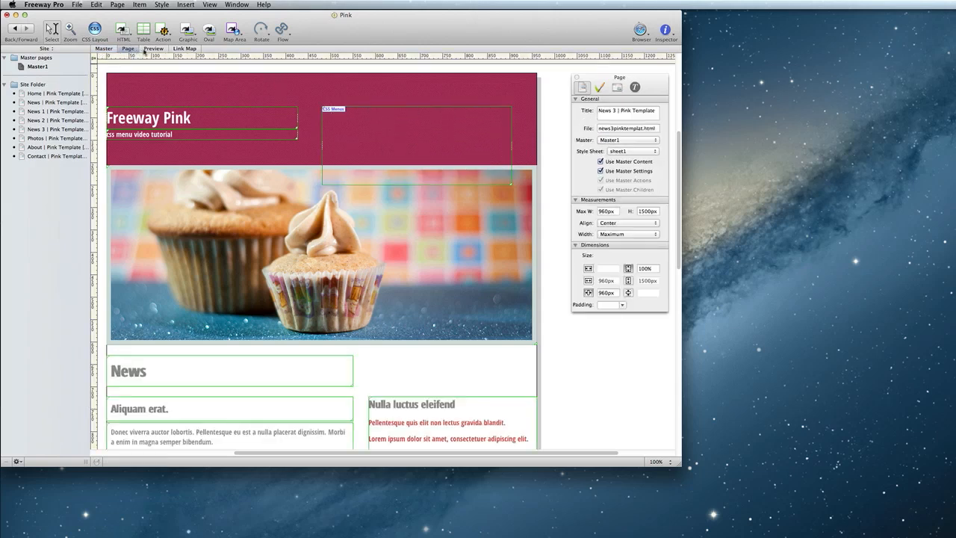
click(152, 48)
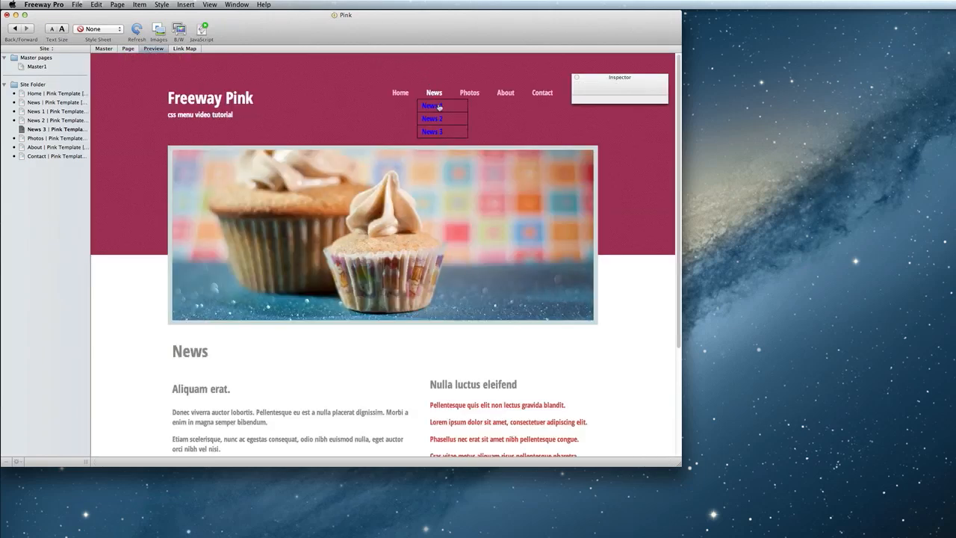
mouse_move(439, 131)
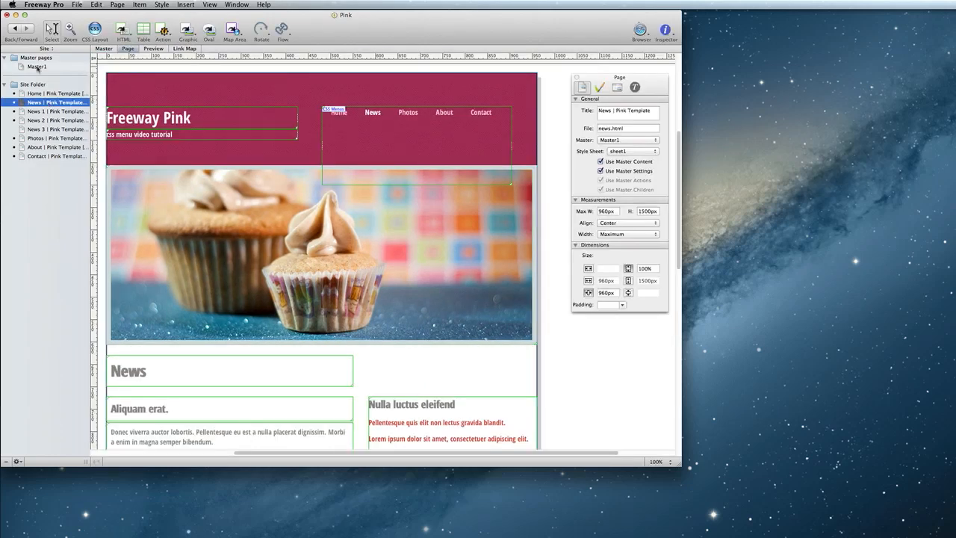
Step: Select the menu object and switch the CSS Menus Actions palette to Submenu Settings
click(46, 66)
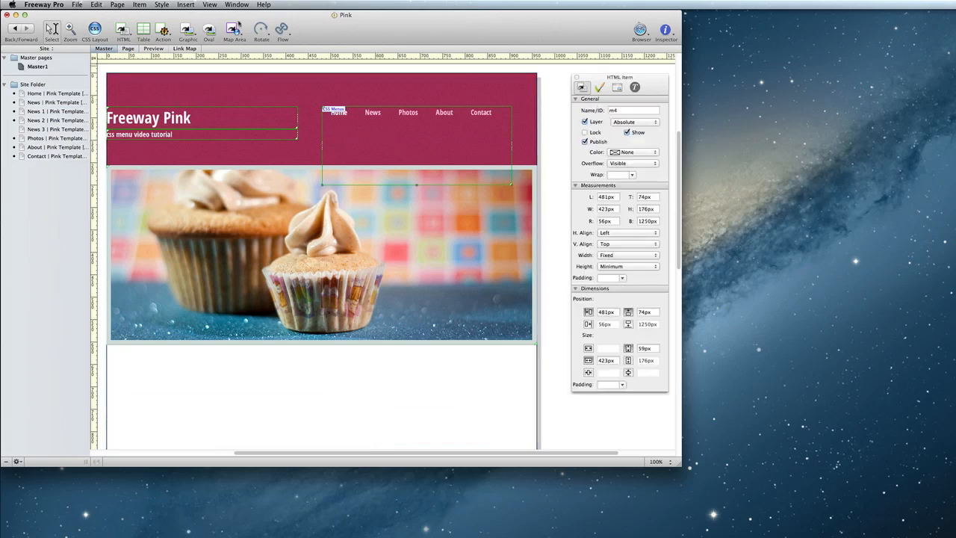
click(237, 5)
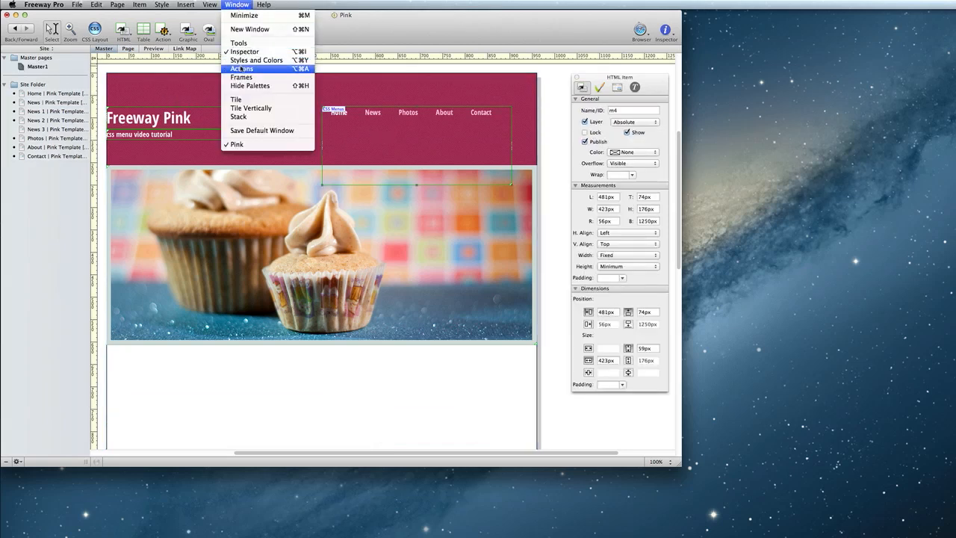
click(244, 68)
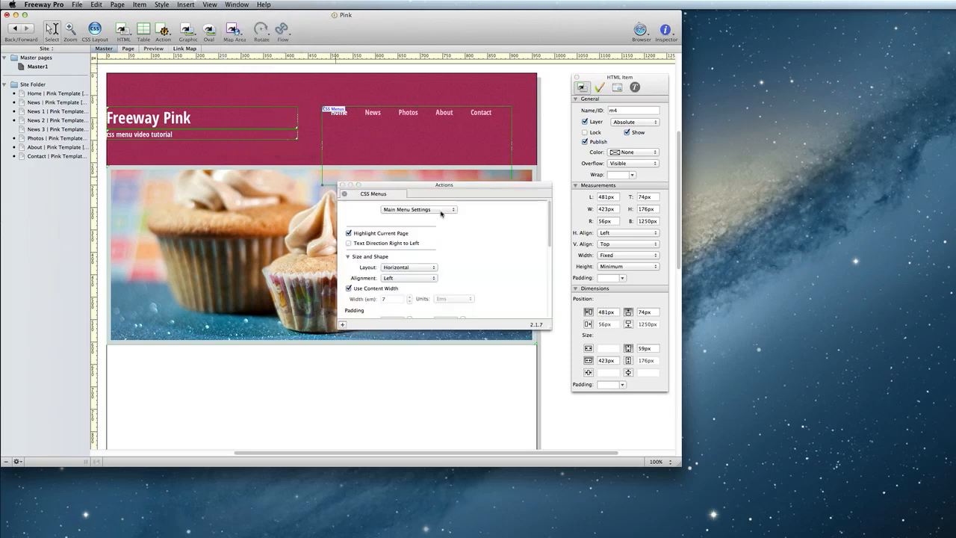
click(418, 209)
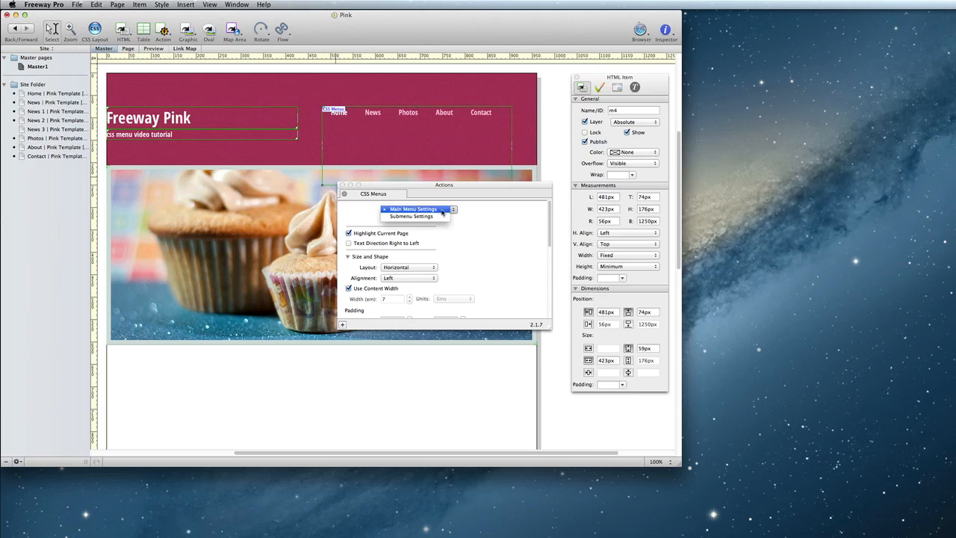
click(412, 215)
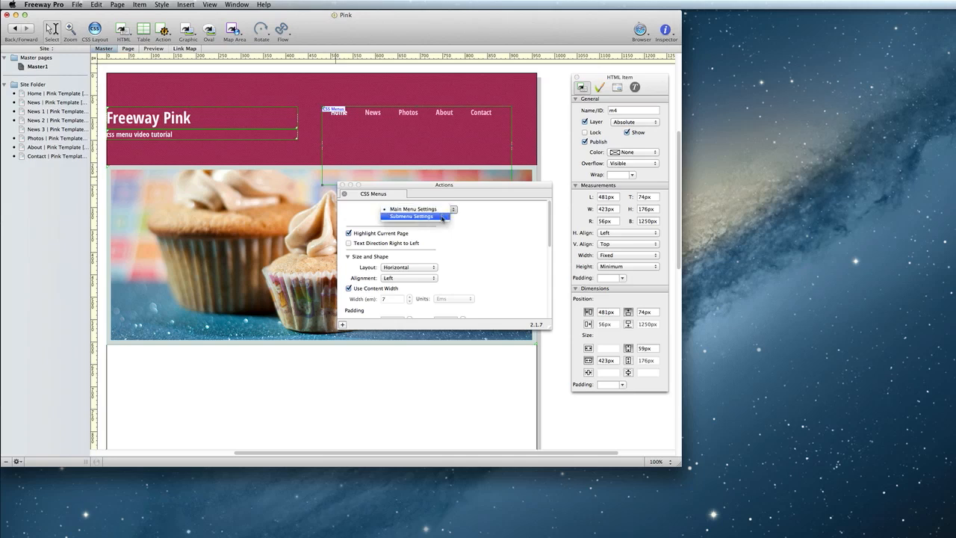
click(410, 215)
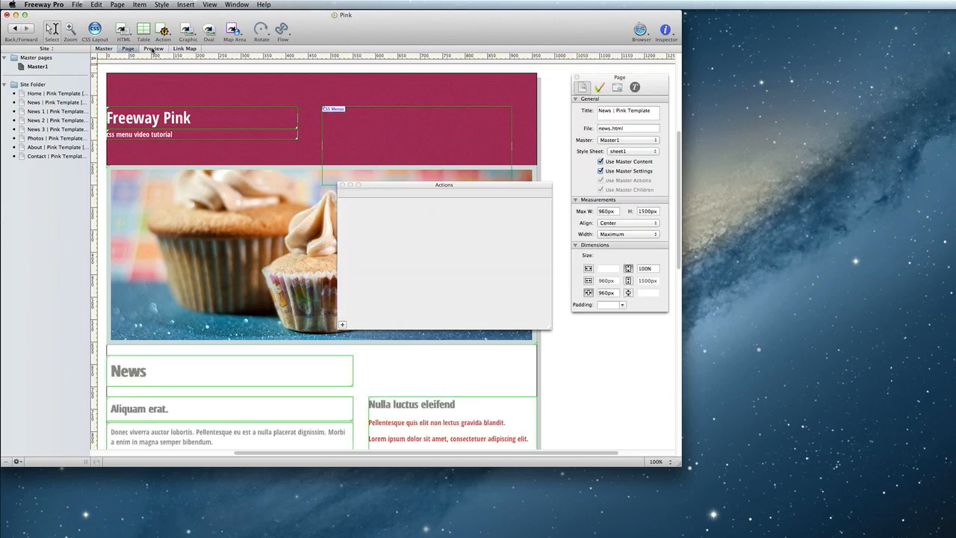
Step: Preview the News dropdown showing News 1–3, then go back to the Master tab
click(152, 47)
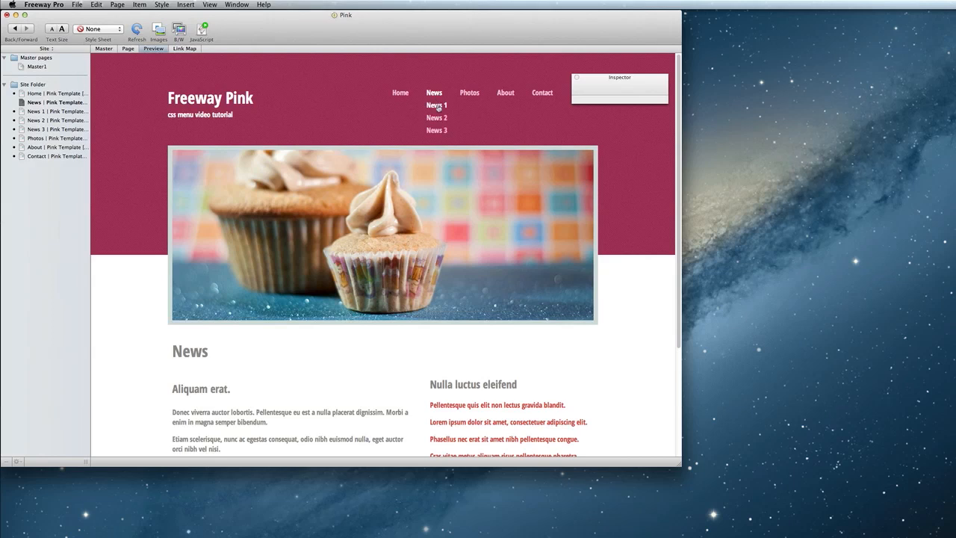
mouse_move(436, 112)
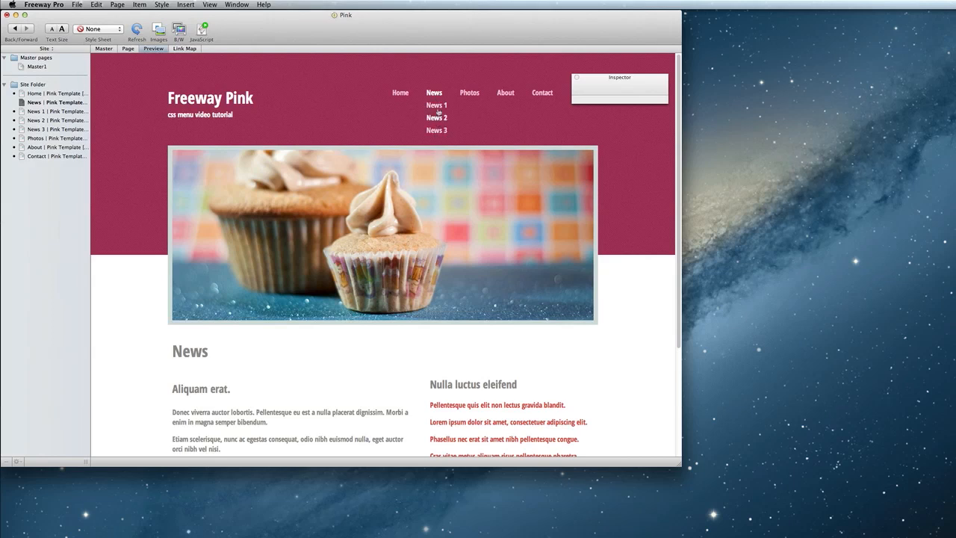
mouse_move(438, 130)
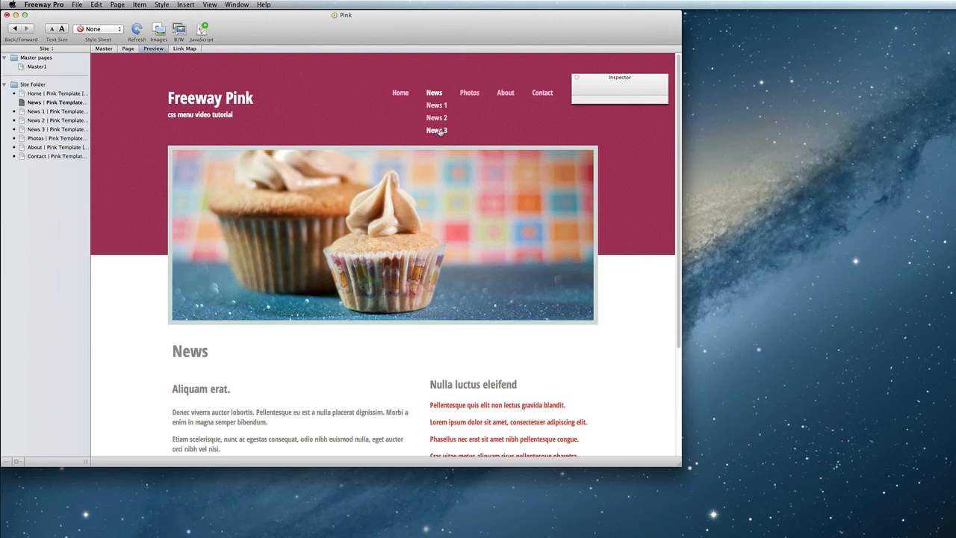
click(104, 48)
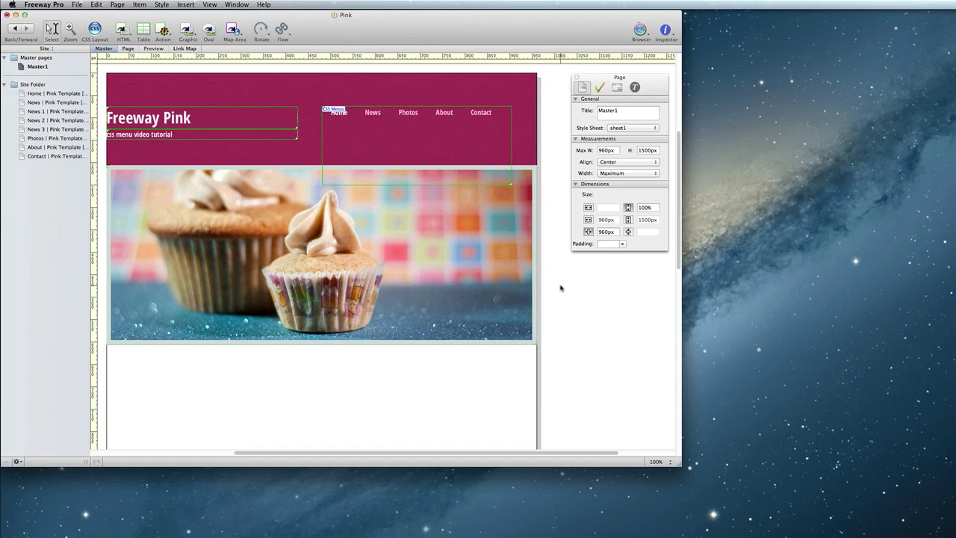
click(425, 149)
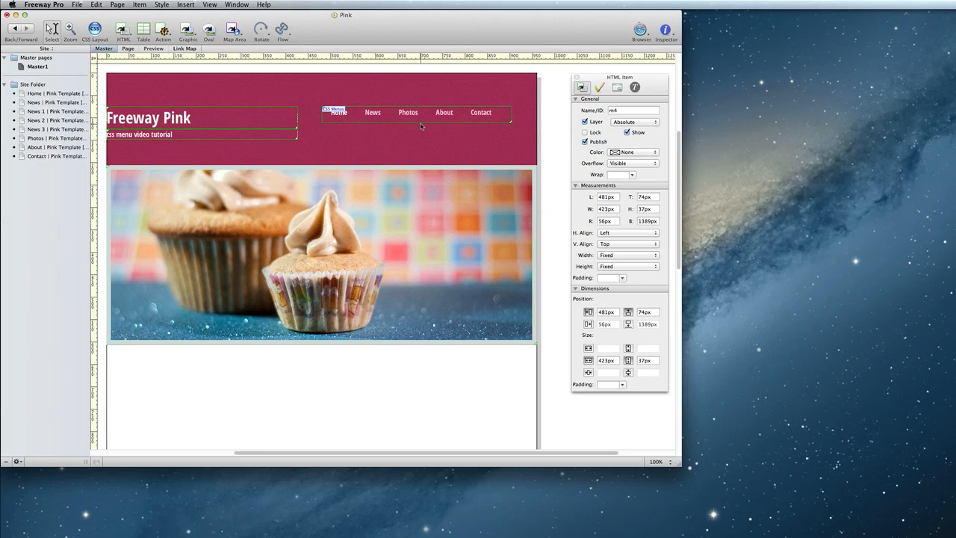
mouse_move(421, 188)
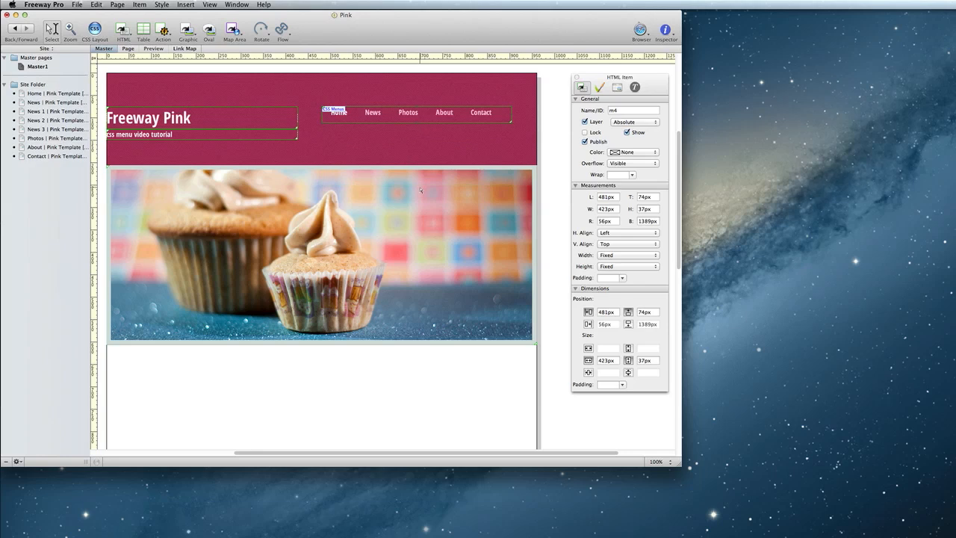